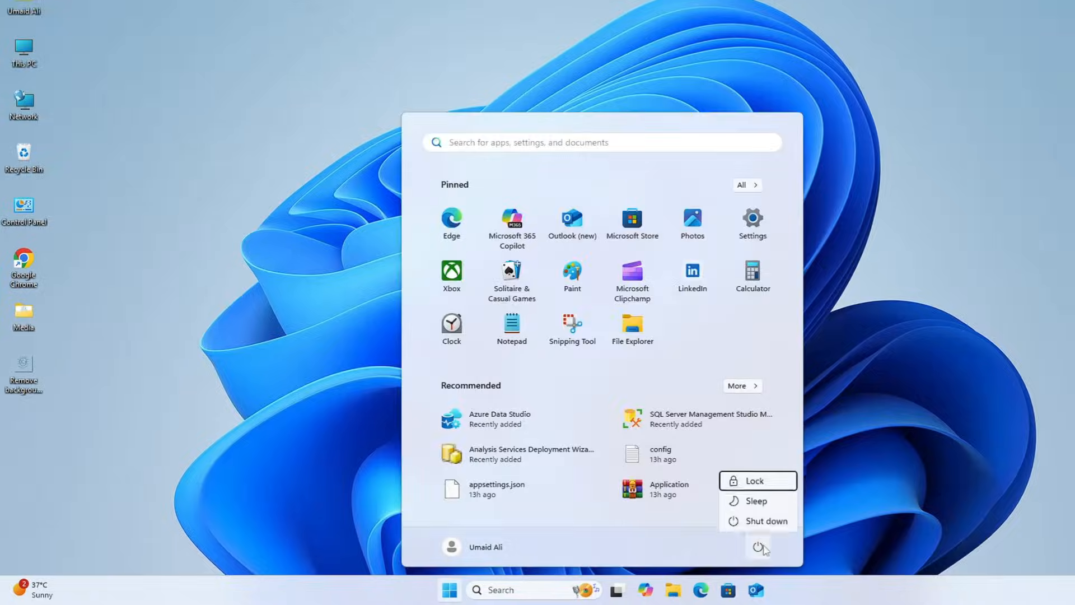
Step: Shift-restart from the Start menu's Power button to boot into recovery
left_click(764, 520)
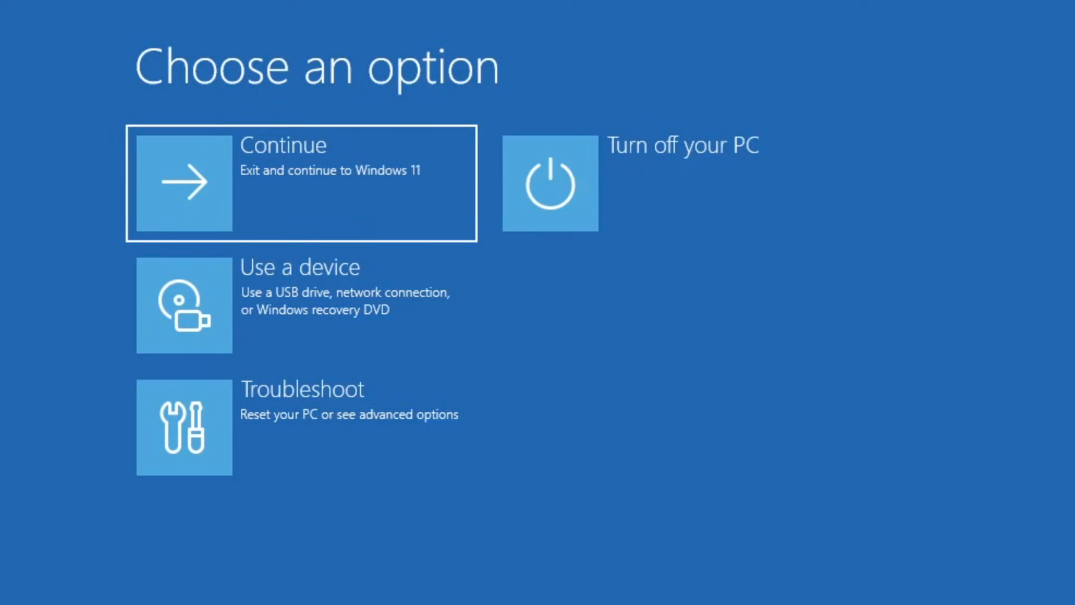
mouse_move(253, 248)
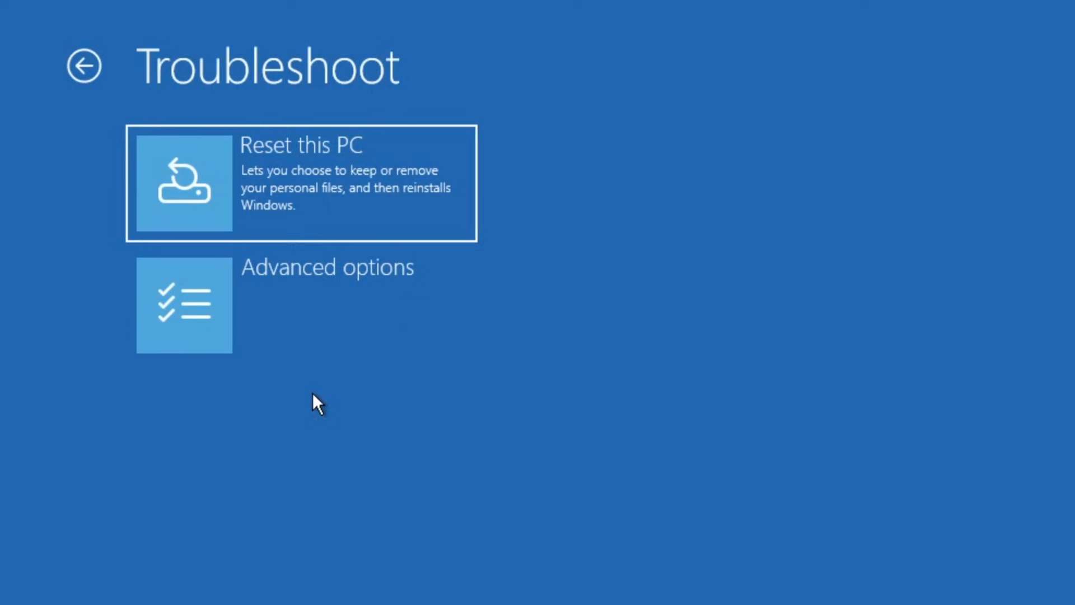
mouse_move(312, 303)
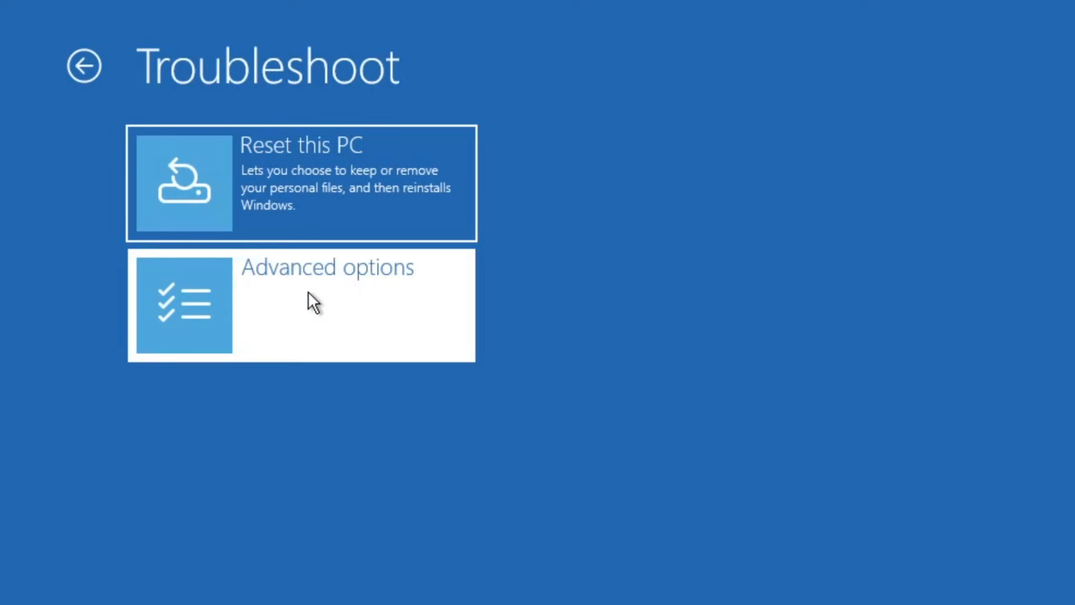
Step: Launch the administrator Command Prompt from Troubleshoot > Advanced options
left_click(311, 305)
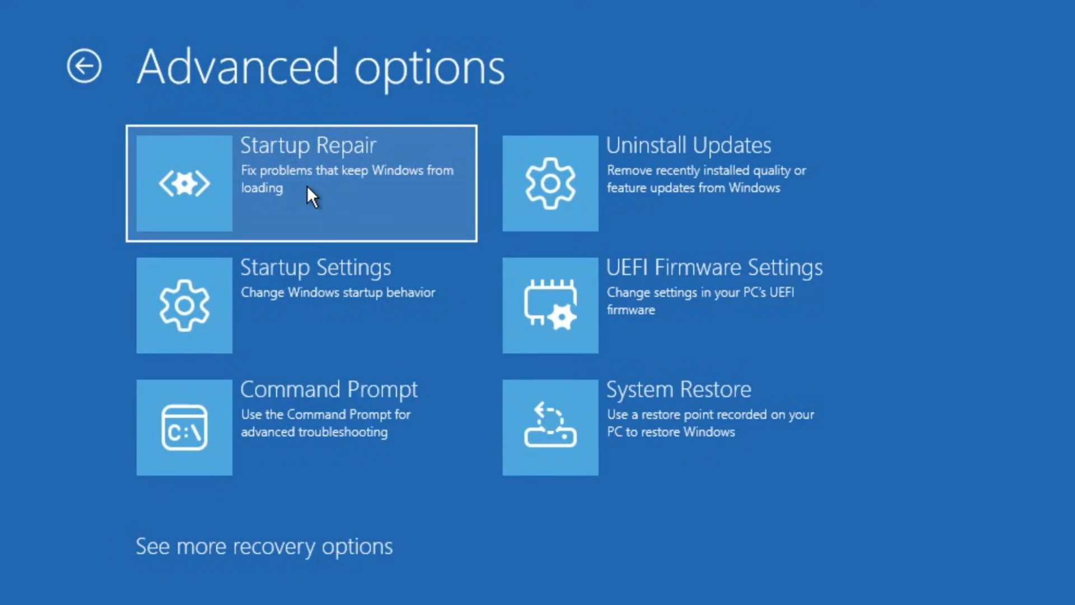
mouse_move(298, 200)
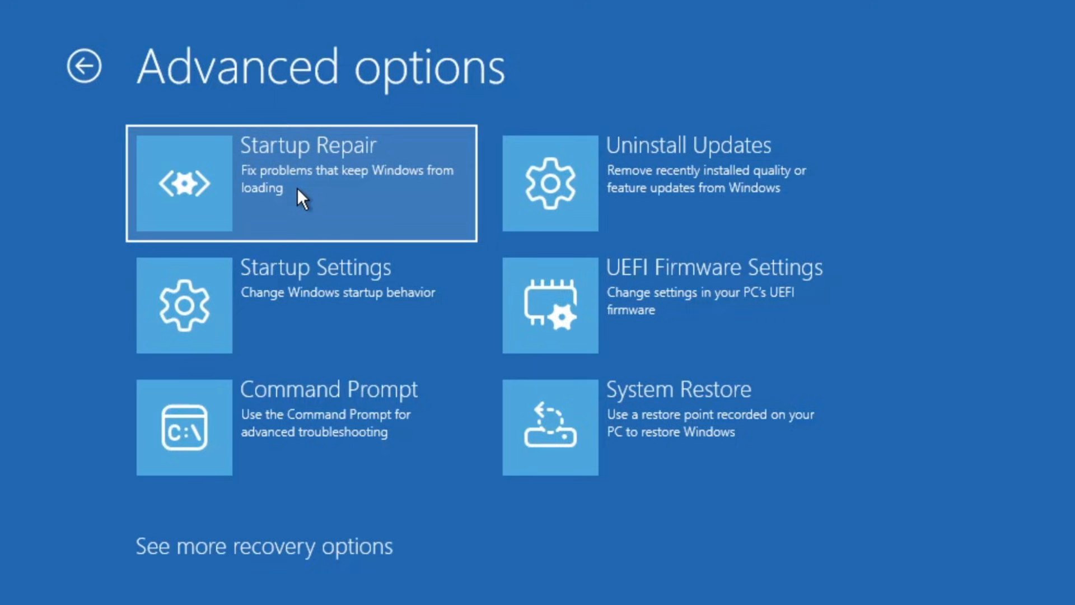
mouse_move(236, 346)
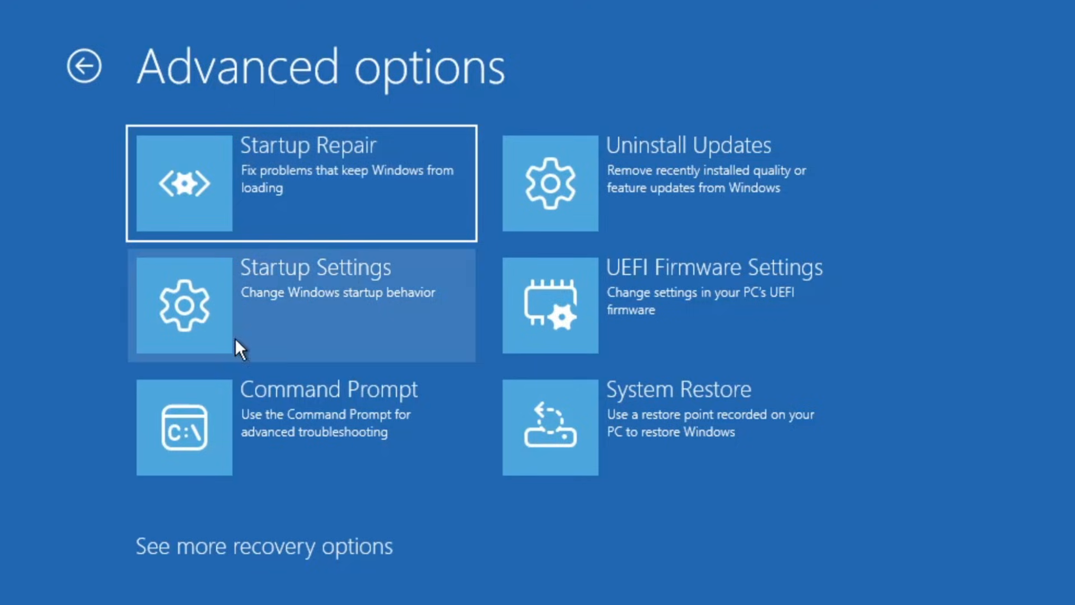
mouse_move(343, 418)
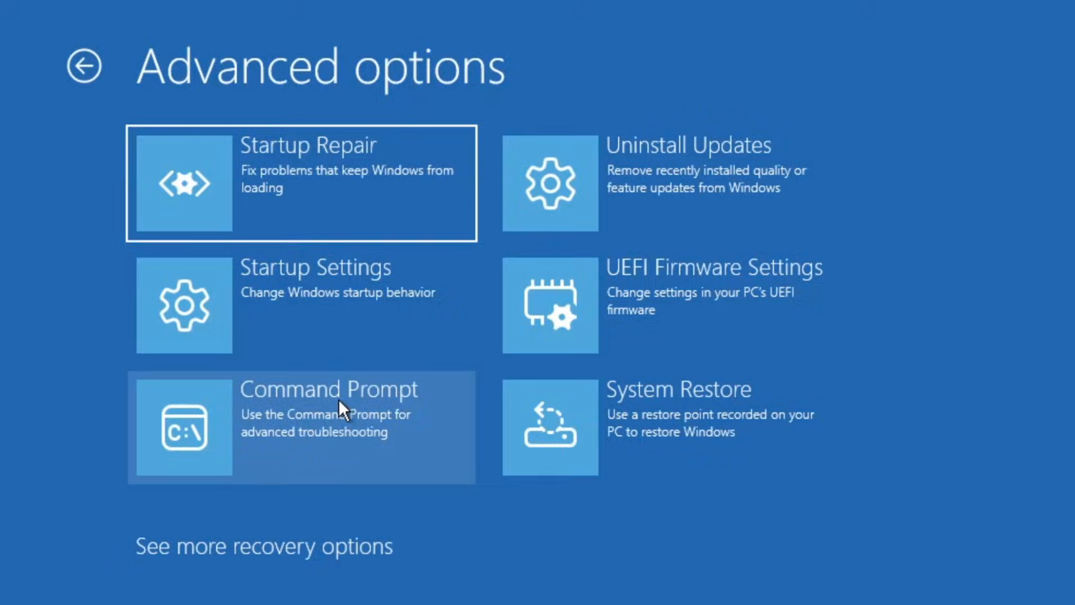
left_click(338, 414)
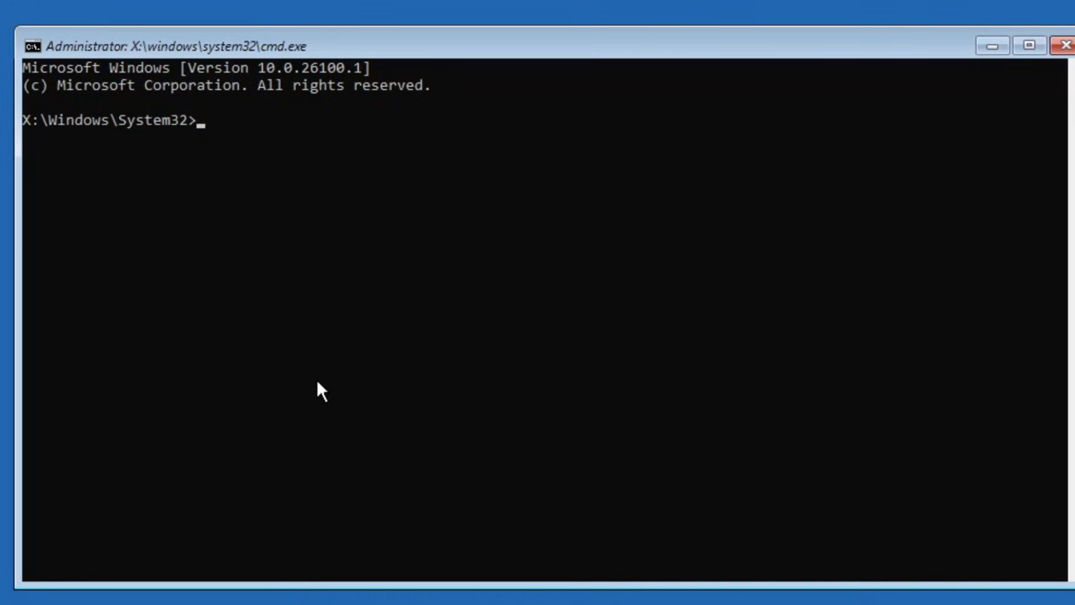
mouse_move(331, 363)
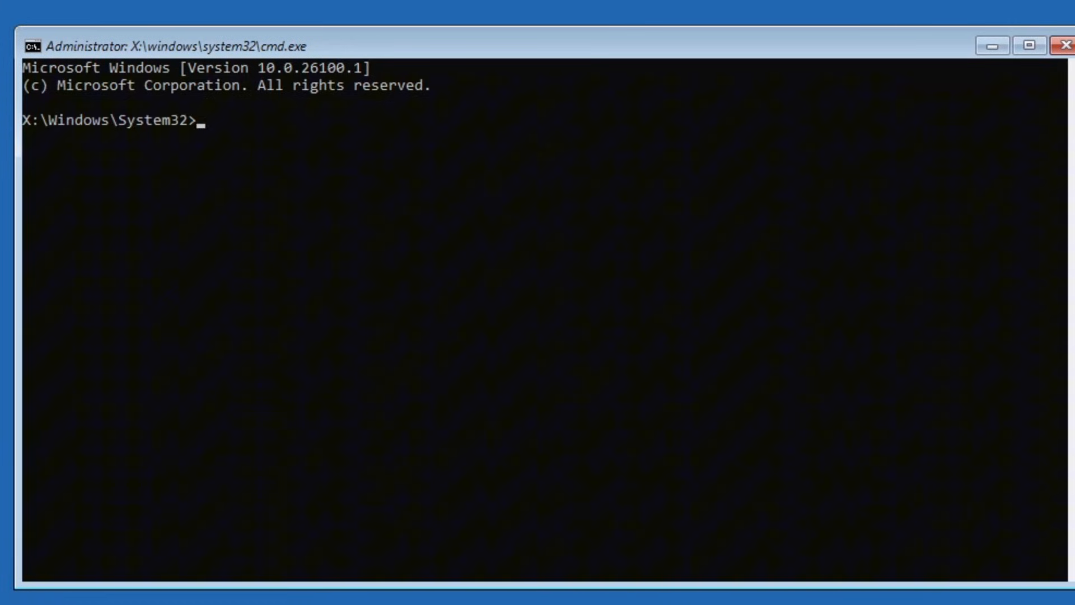
Step: Run bootrec.exe /fixmbr and /fixboot; the boot-sector fix is denied access
type("bootrec.exe")
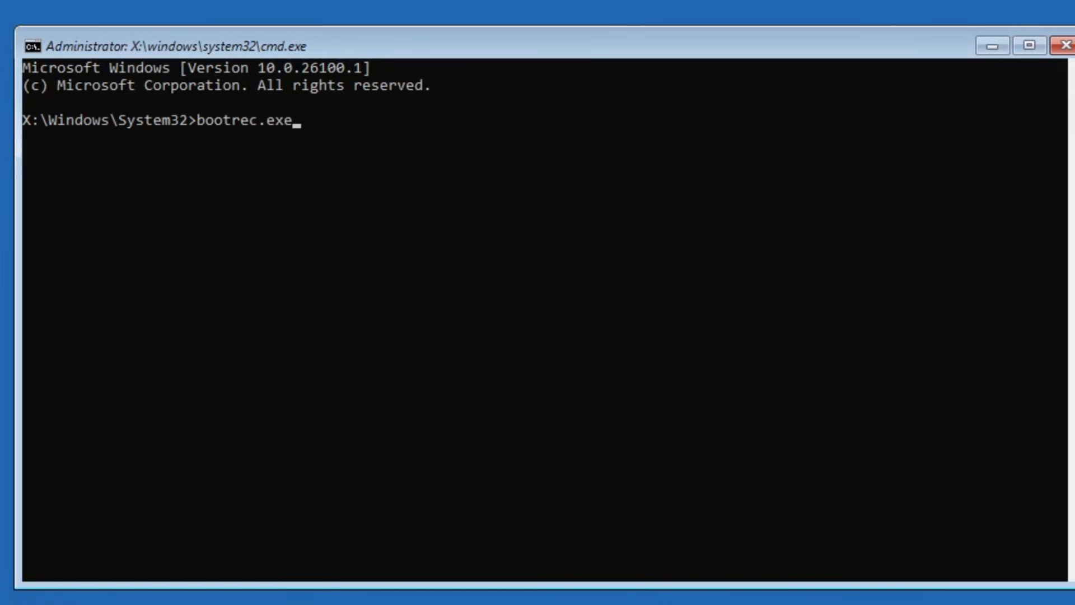
type("/fixmbr")
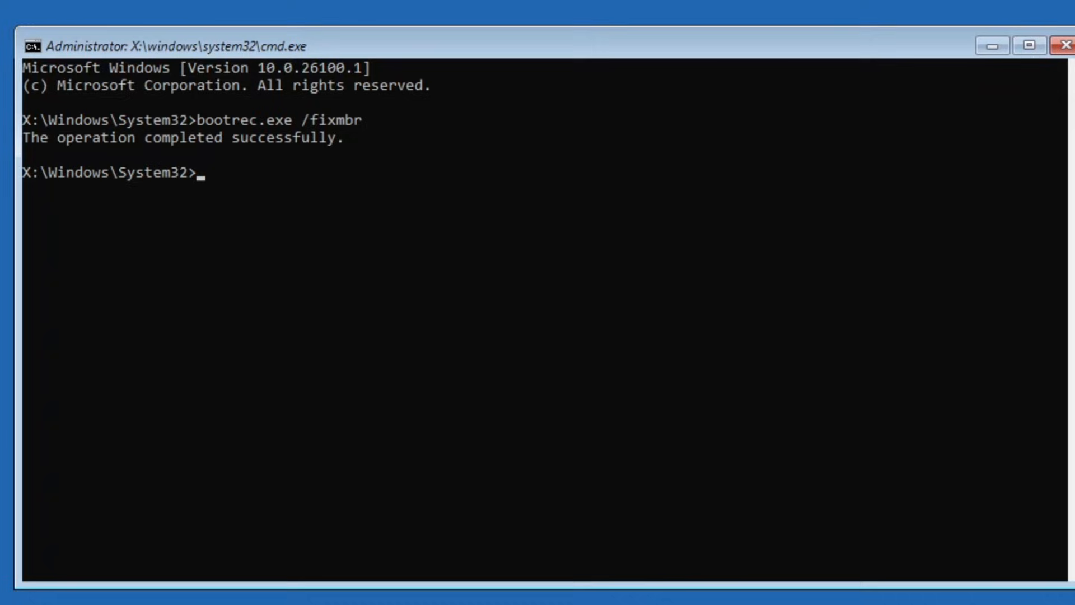
type("bootrec.exe /fix")
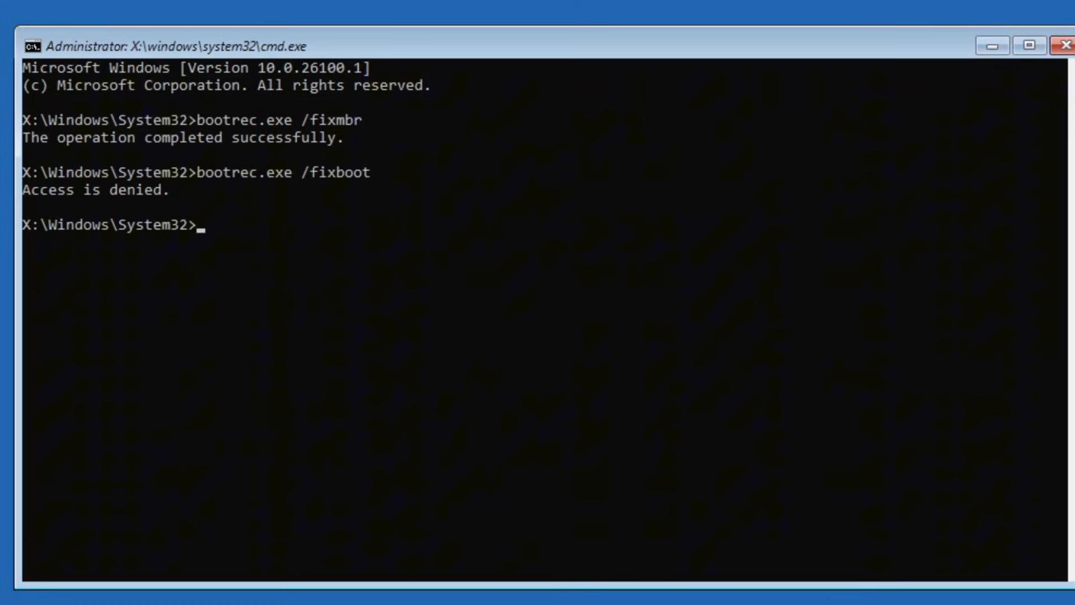
Step: Run bootrec.exe /scanos, which finds zero Windows installations
type("bootrec")
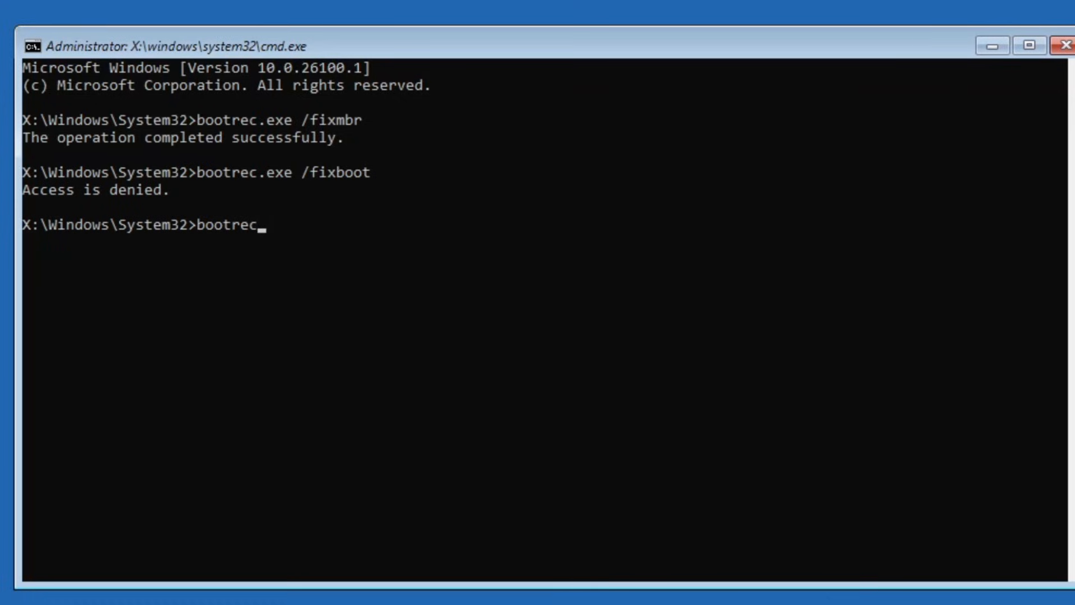
type(".exe /")
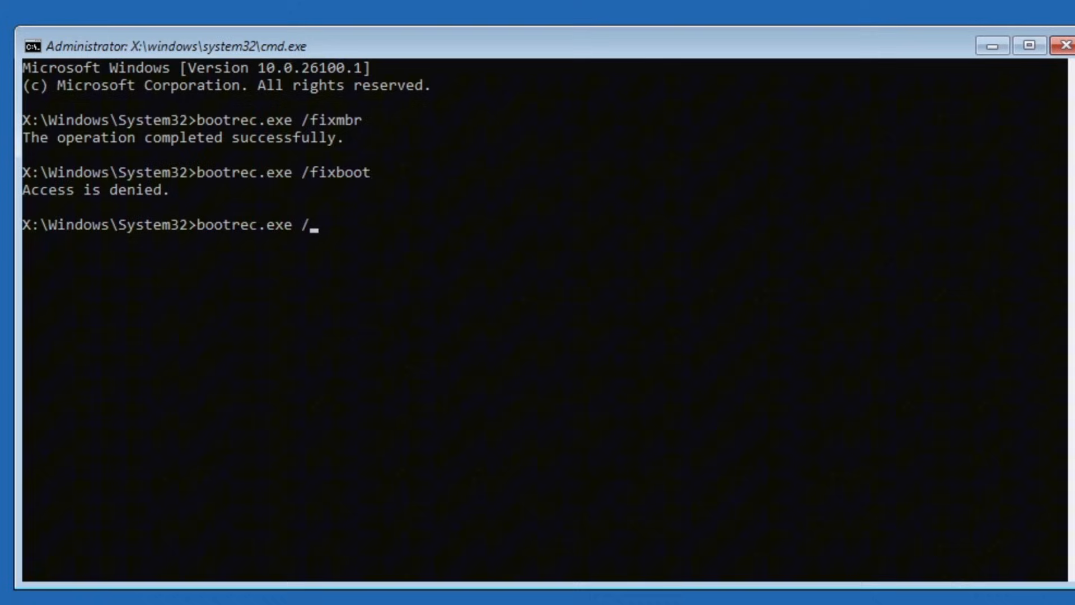
type("scanos")
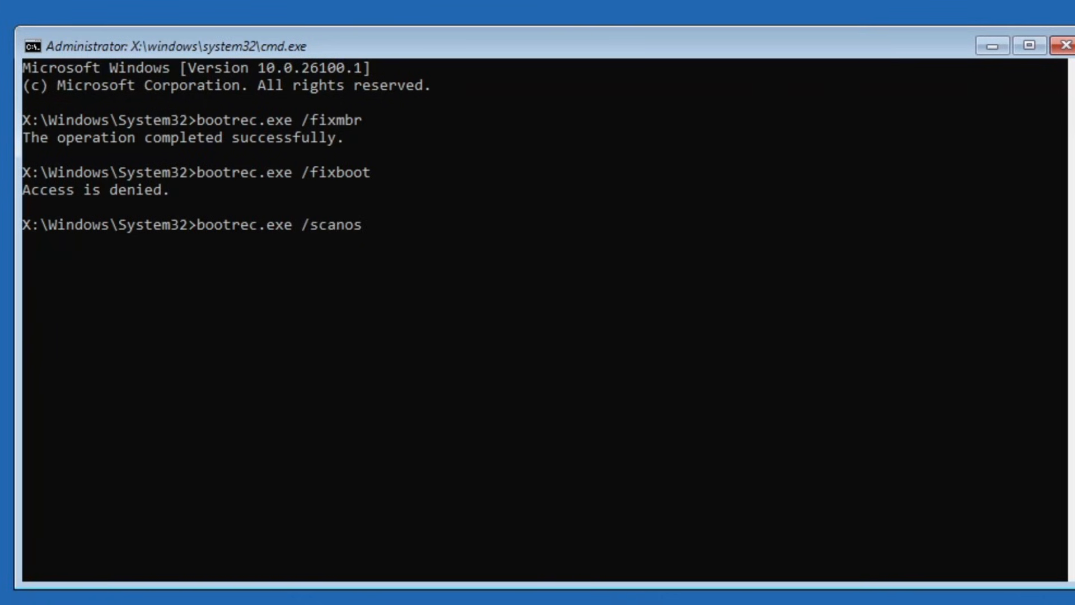
key("Enter")
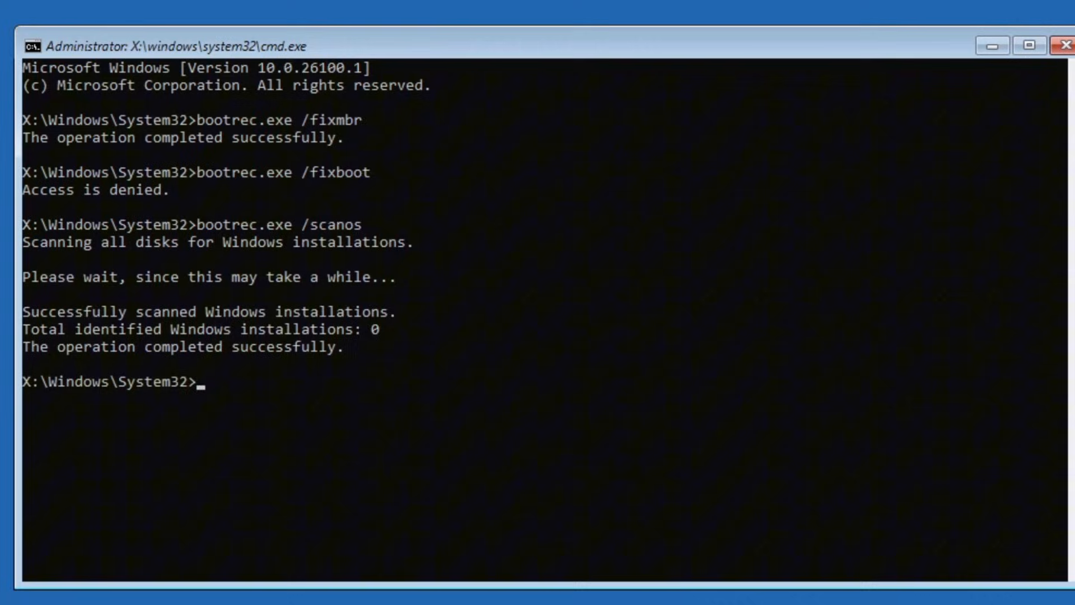
Step: Run bootrec /rebuildbcd, then bootsect /nt60 sys to update FAT32 boot code
type("bootrec.ex")
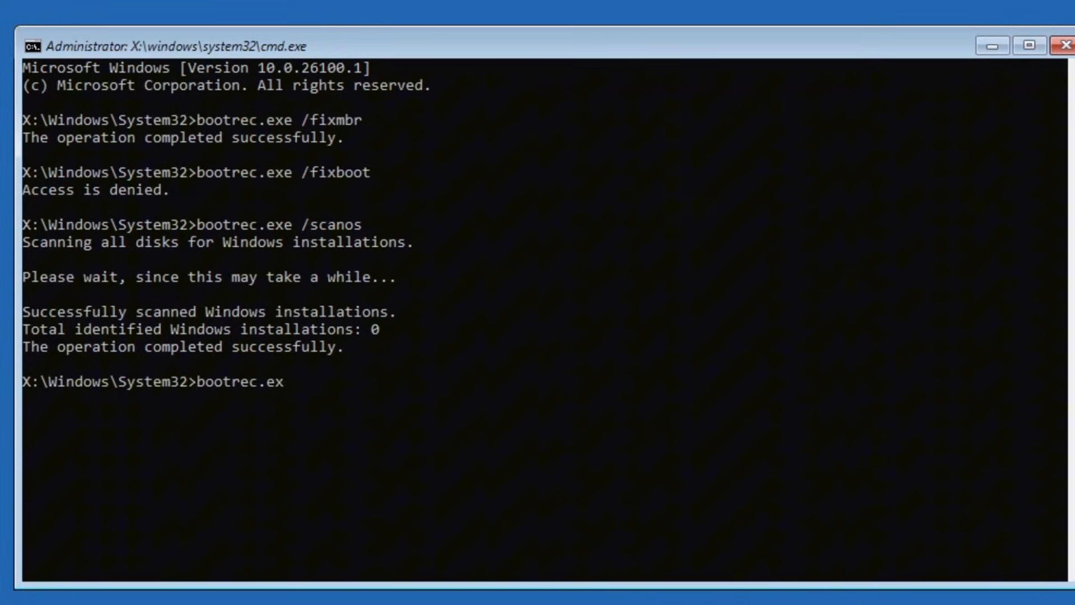
type("e /rebuildbcd")
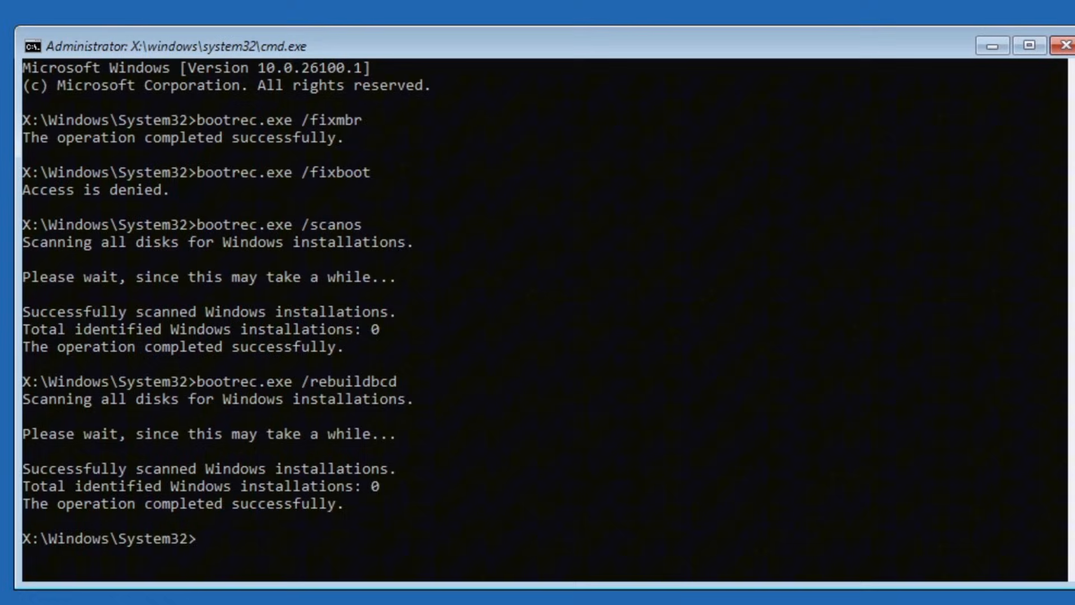
type("bootsect")
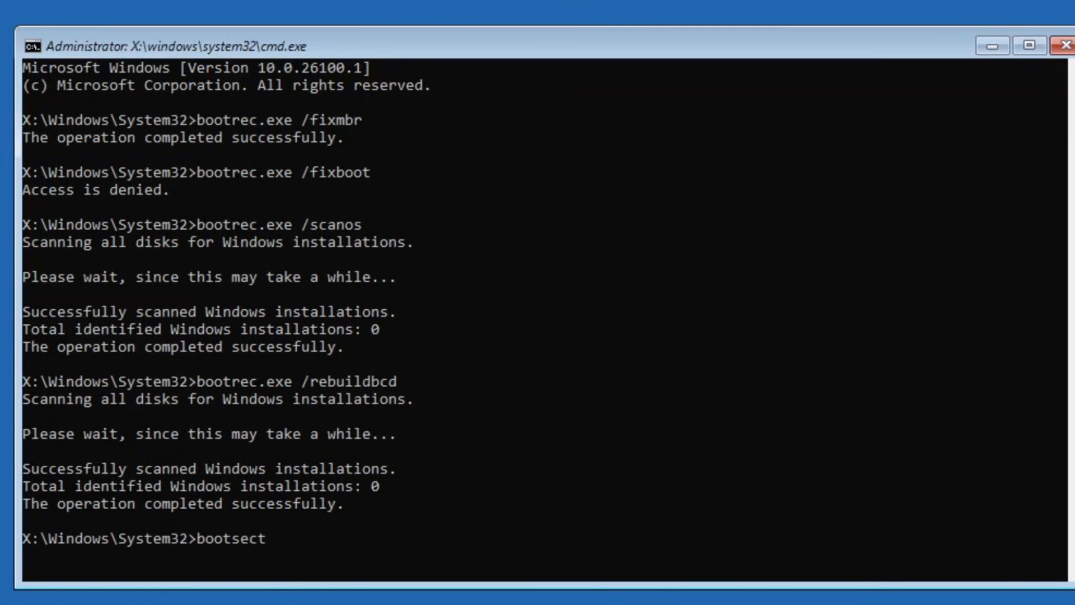
type("/nt60")
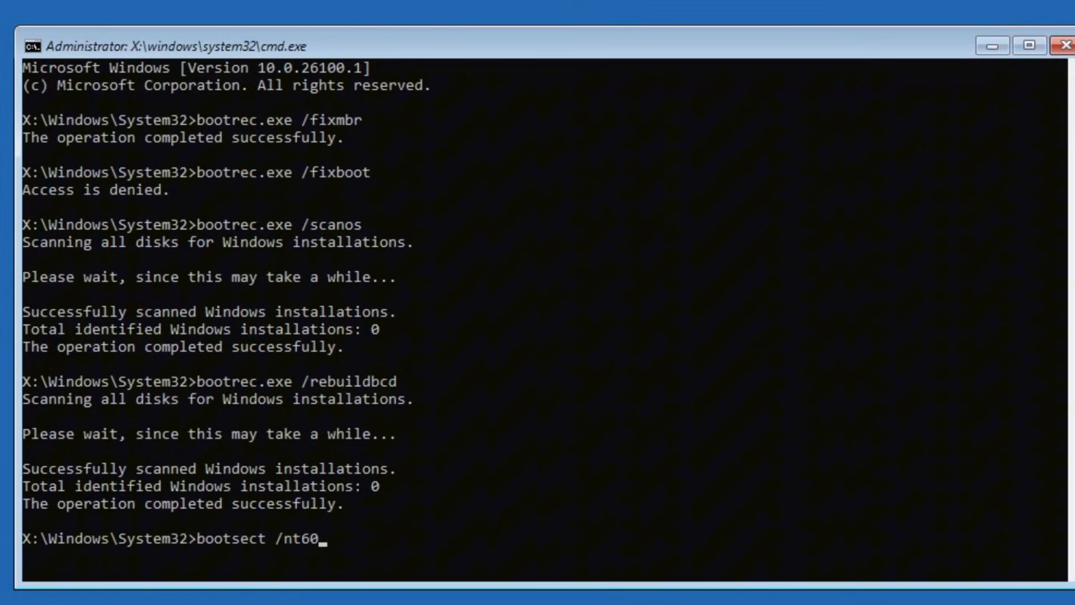
type("ata")
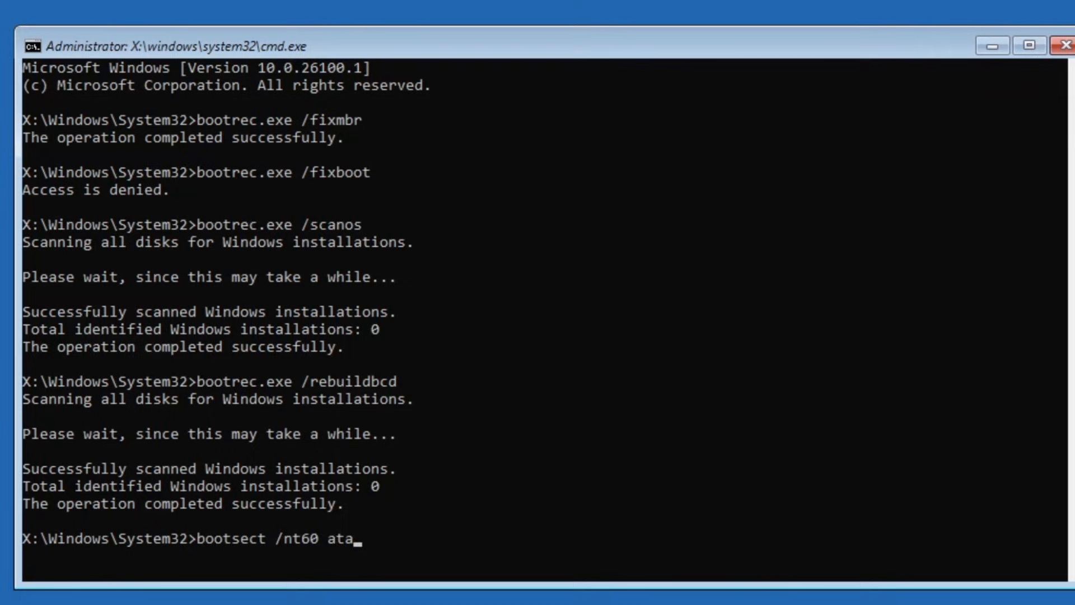
key("Enter")
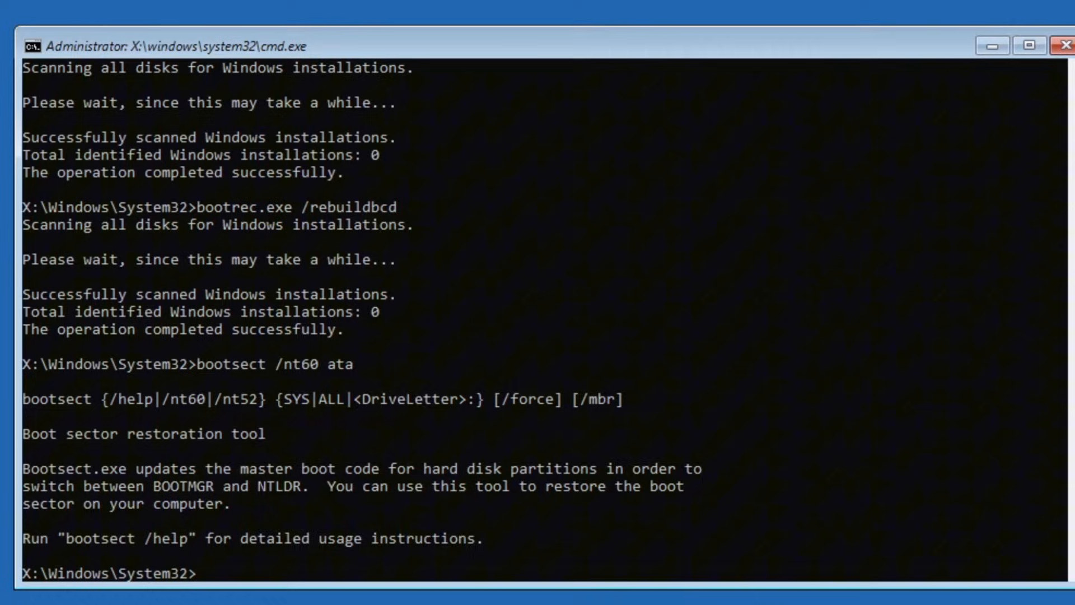
type("bootsect /nt60 ata")
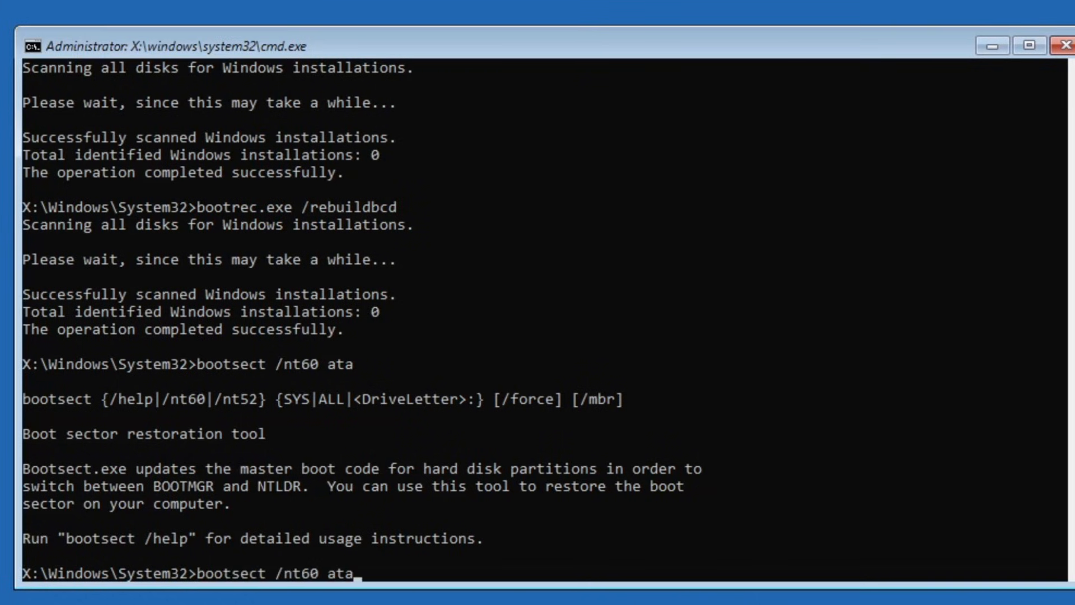
key("BackSpace")
type("sys")
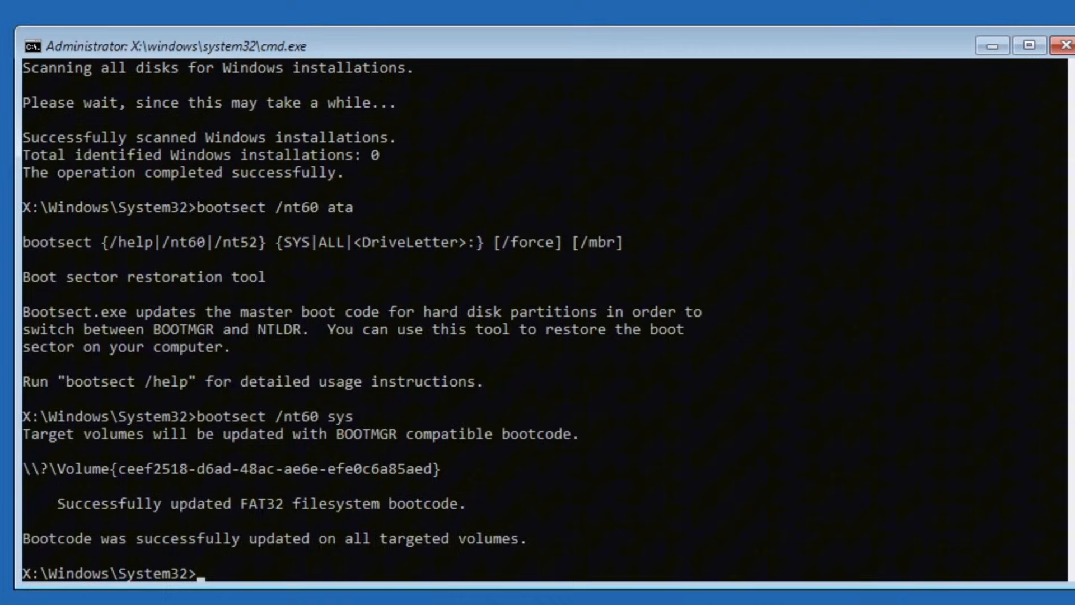
Step: Check drive C with chkdsk /f /r, finding no problems, then return to Choose an option
type("chk")
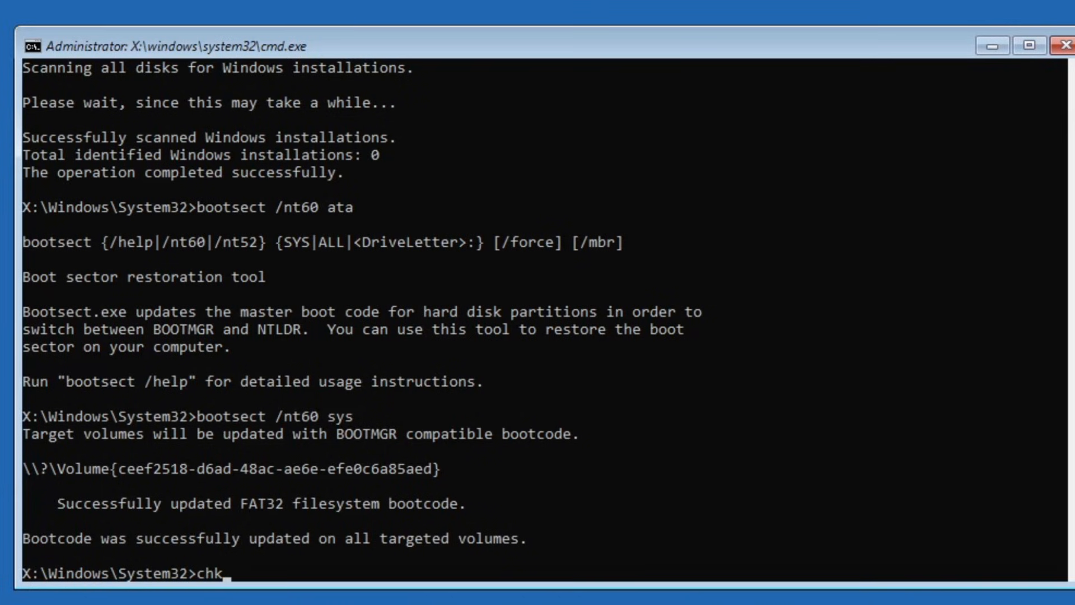
type("dsk /f")
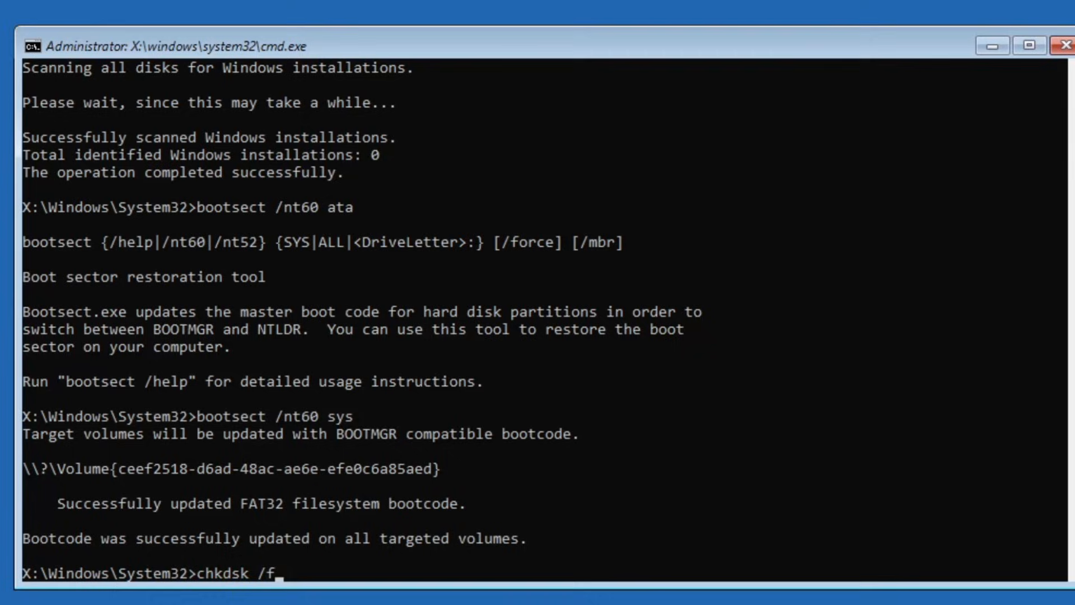
type("/r")
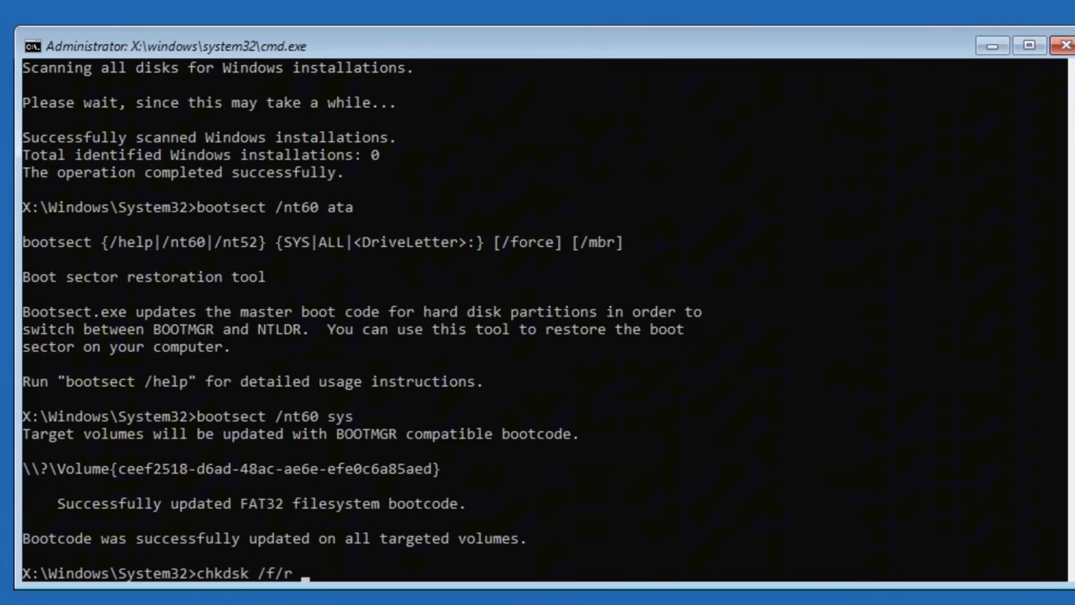
type("C")
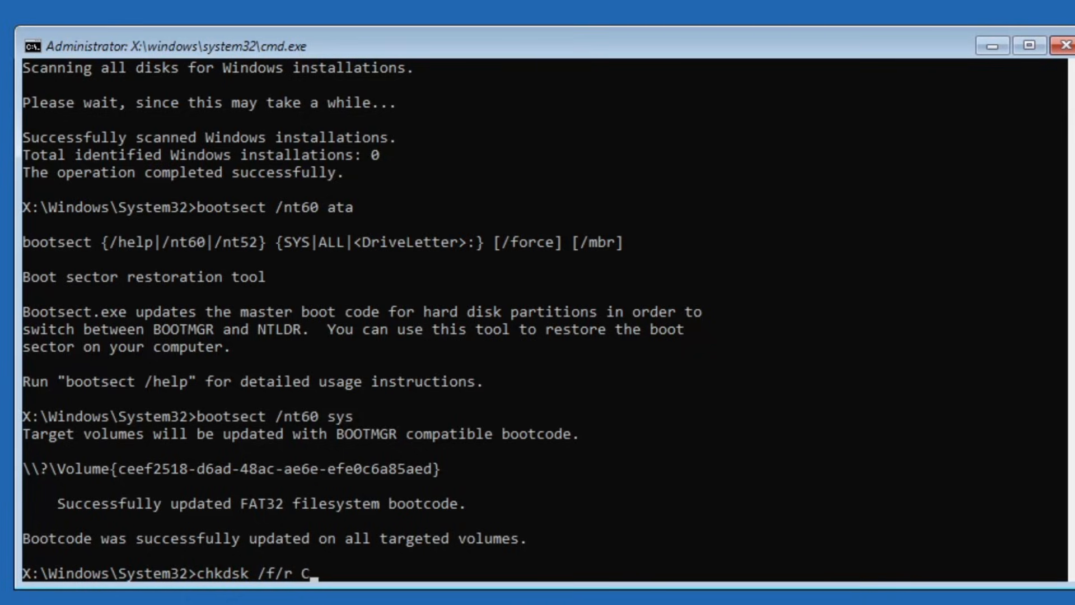
type(":")
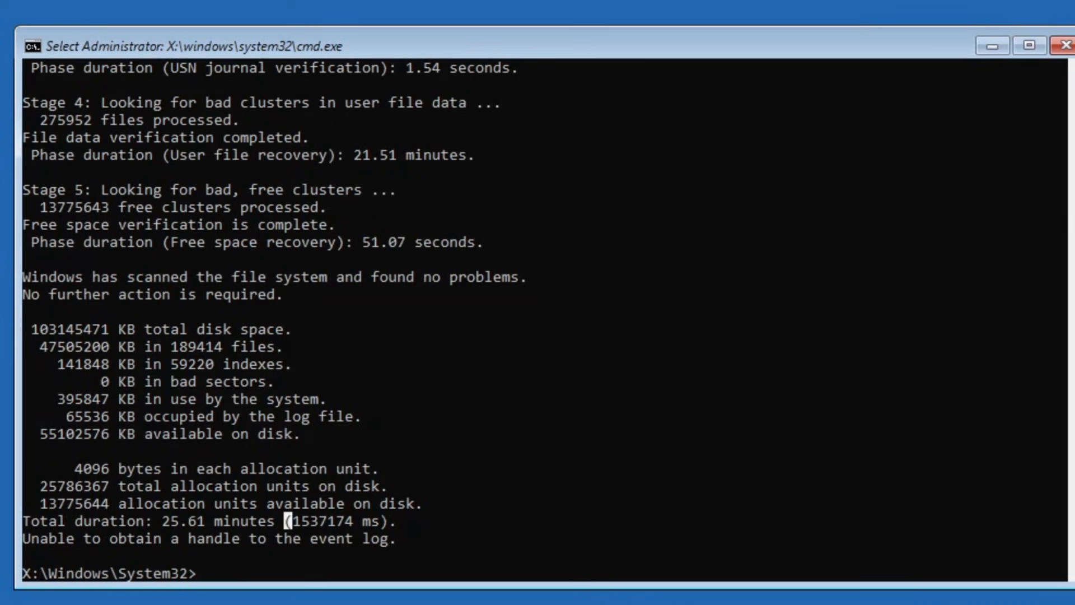
mouse_move(471, 454)
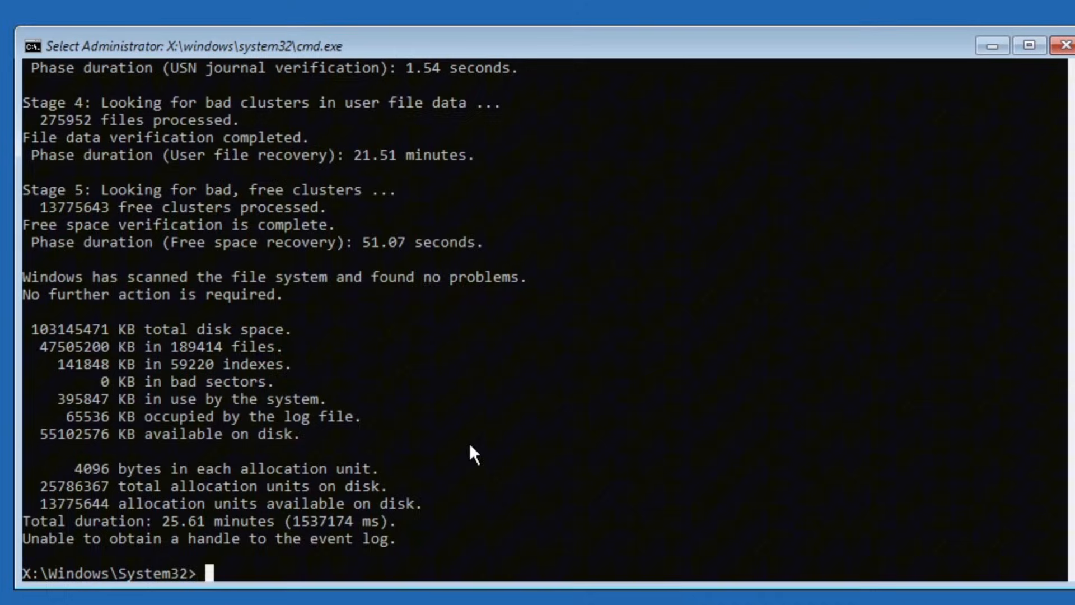
type("sfc")
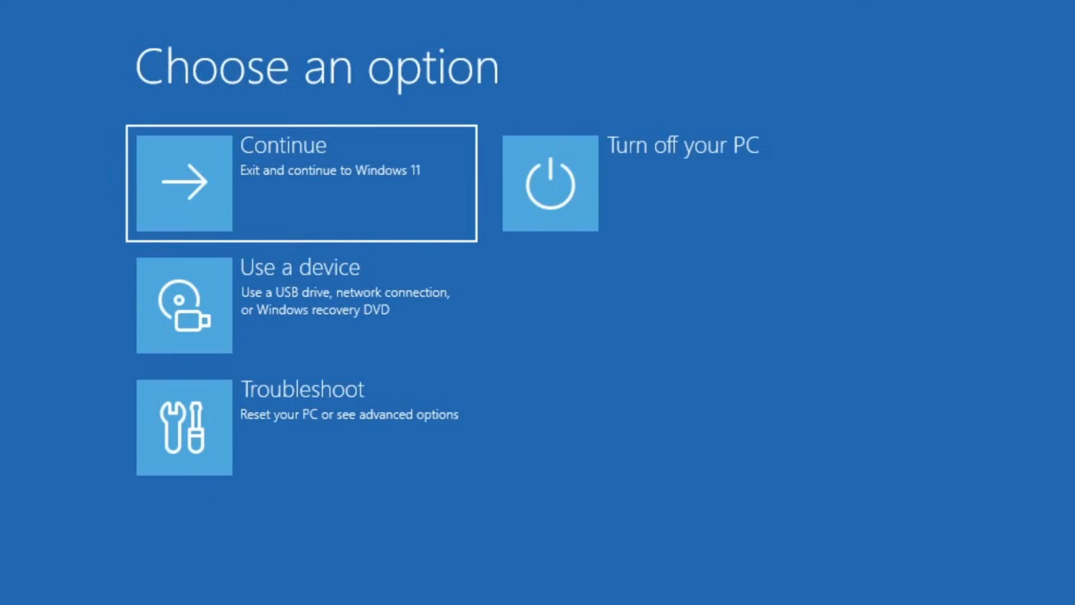
mouse_move(773, 506)
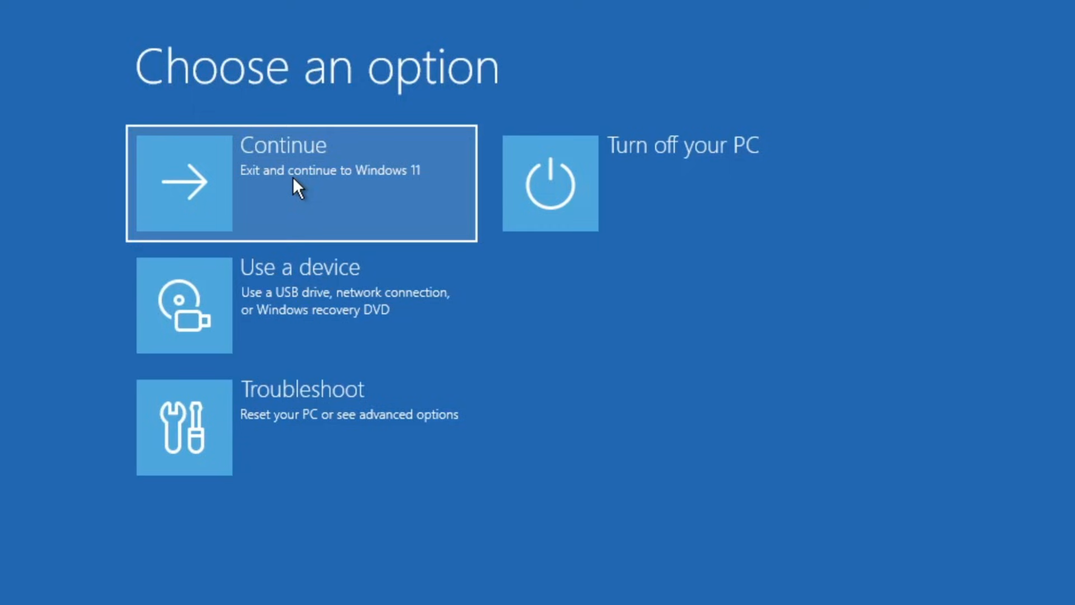
mouse_move(382, 470)
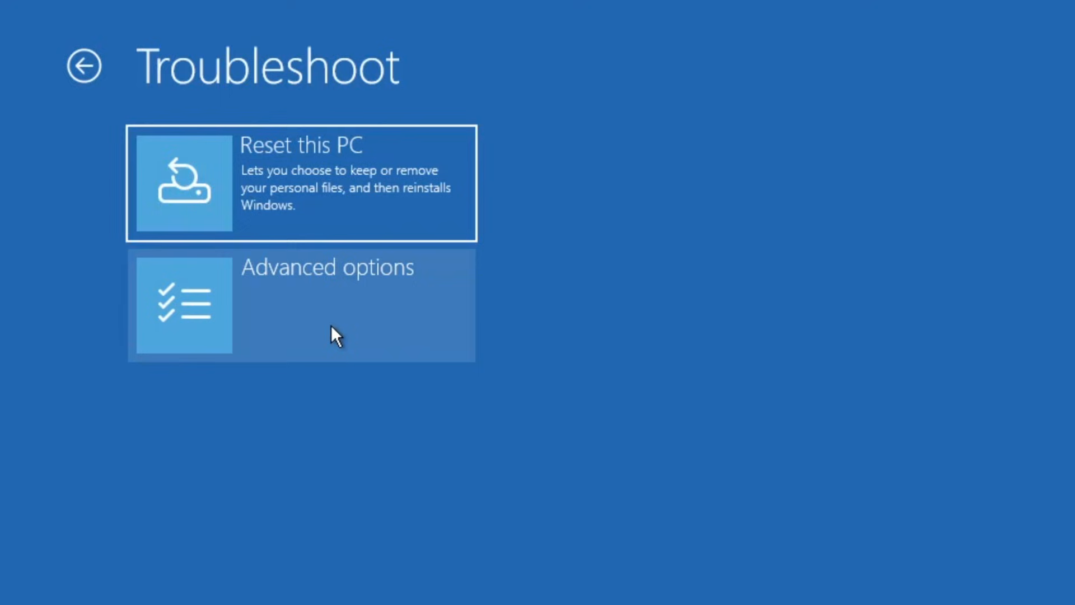
Step: Restart from Advanced options > Startup Settings to reach the numbered boot menu
left_click(322, 304)
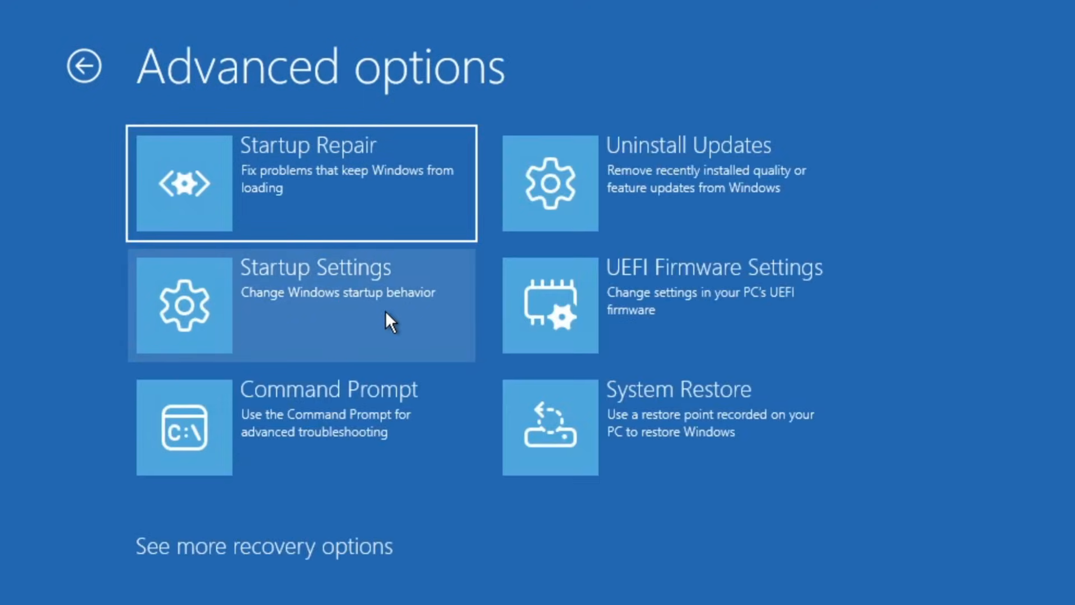
left_click(315, 305)
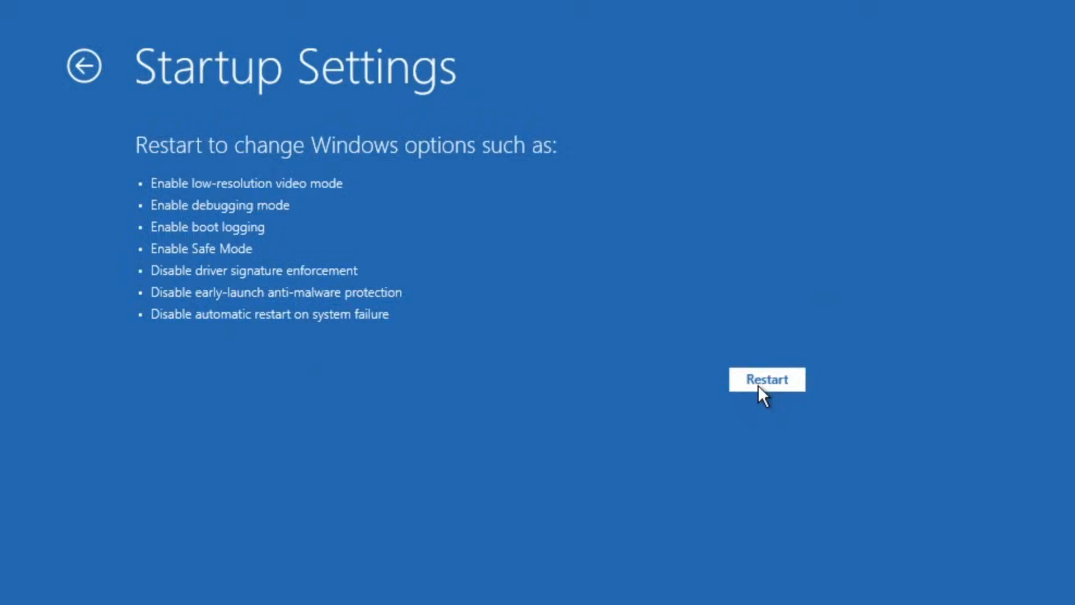
left_click(766, 379)
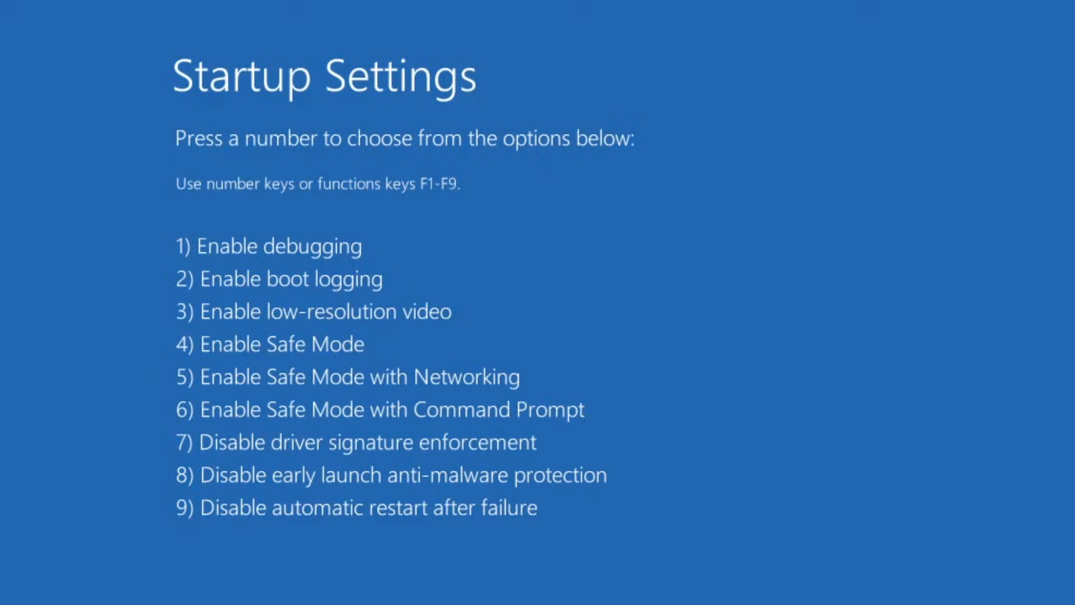
Step: Choose option 4, Enable Safe Mode
key("4")
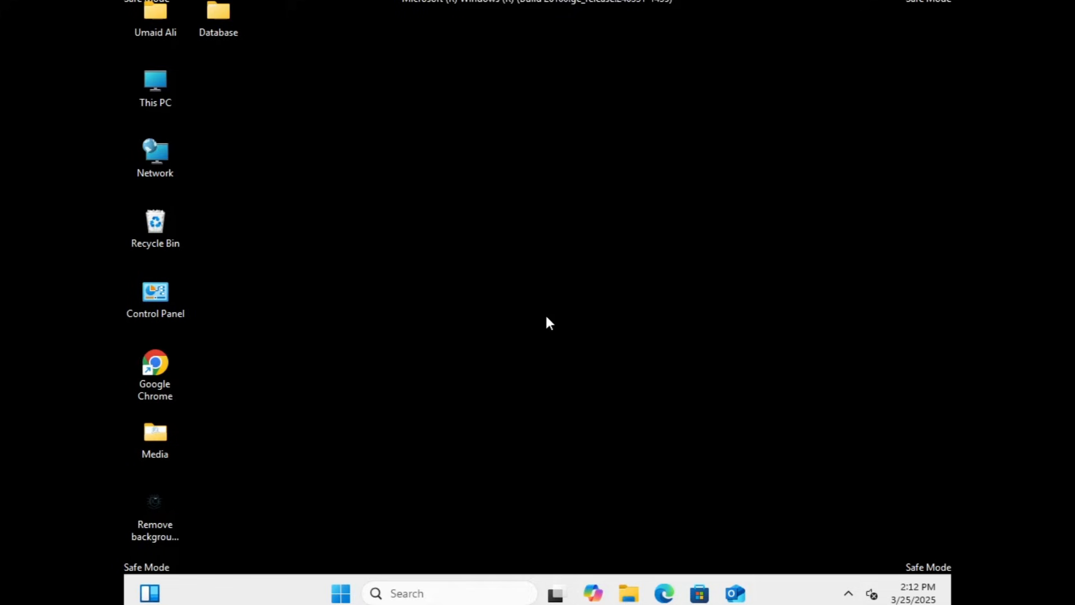
Step: Launch Disk Cleanup and select drive C
left_click(449, 593)
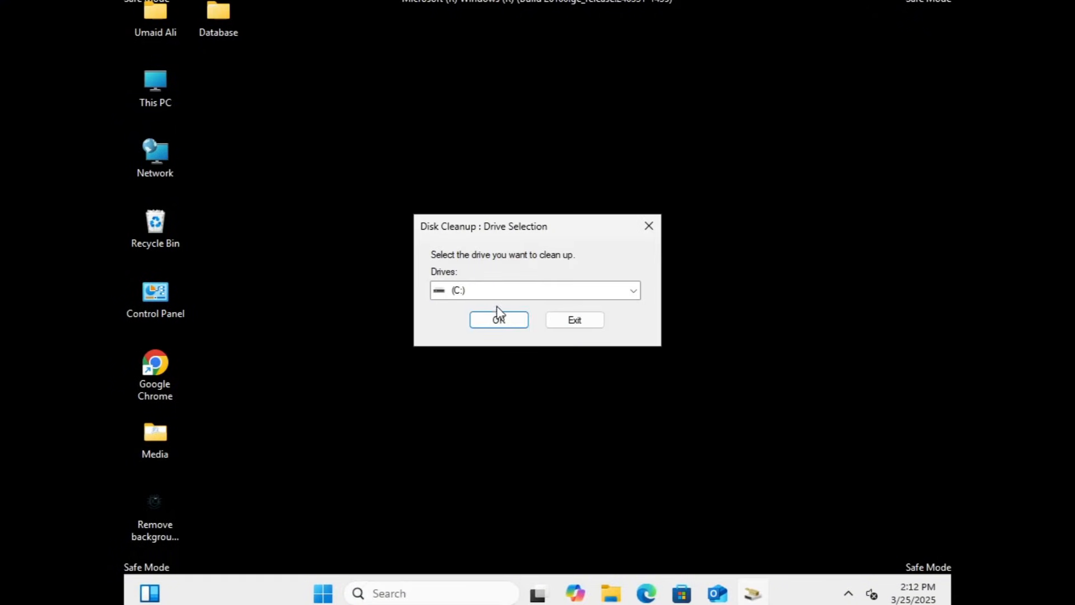
left_click(499, 320)
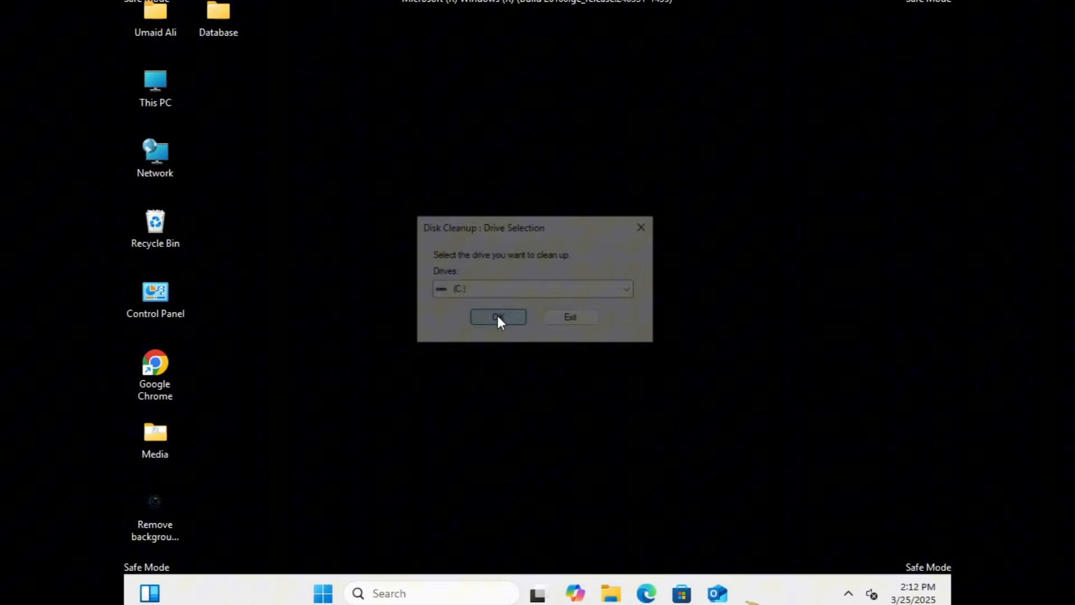
left_click(498, 316)
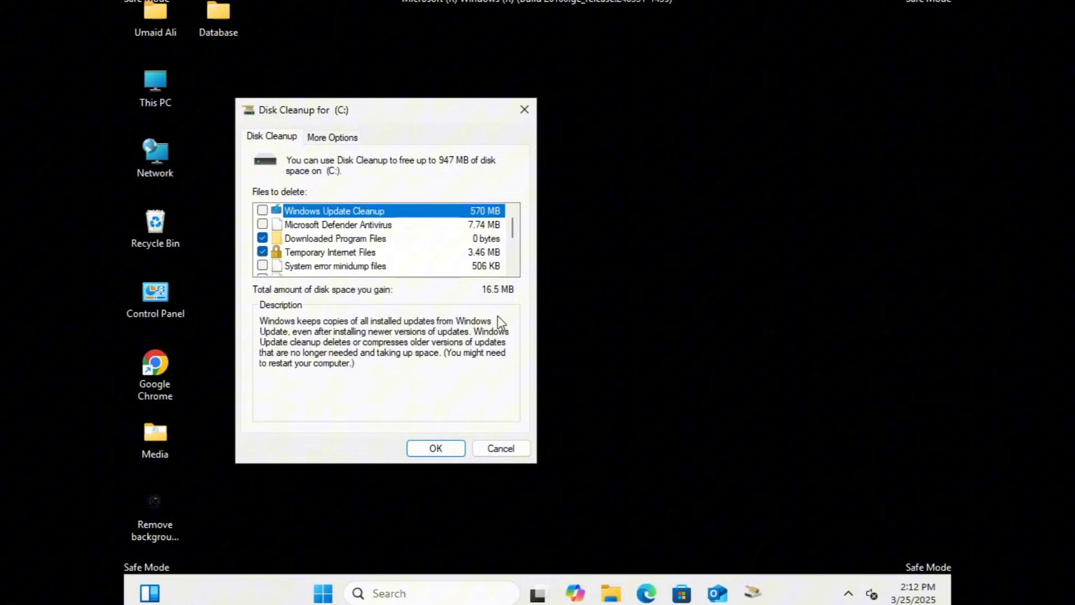
Step: Tick update cleanup, Recycle Bin and minidump files, then delete about 947 MB
left_click(262, 238)
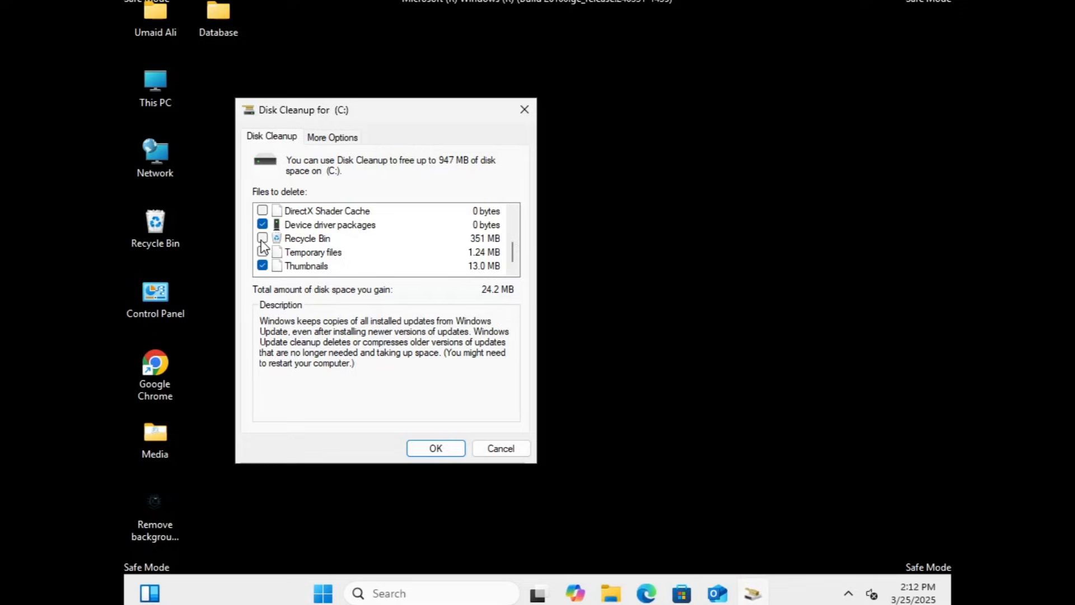
left_click(262, 251)
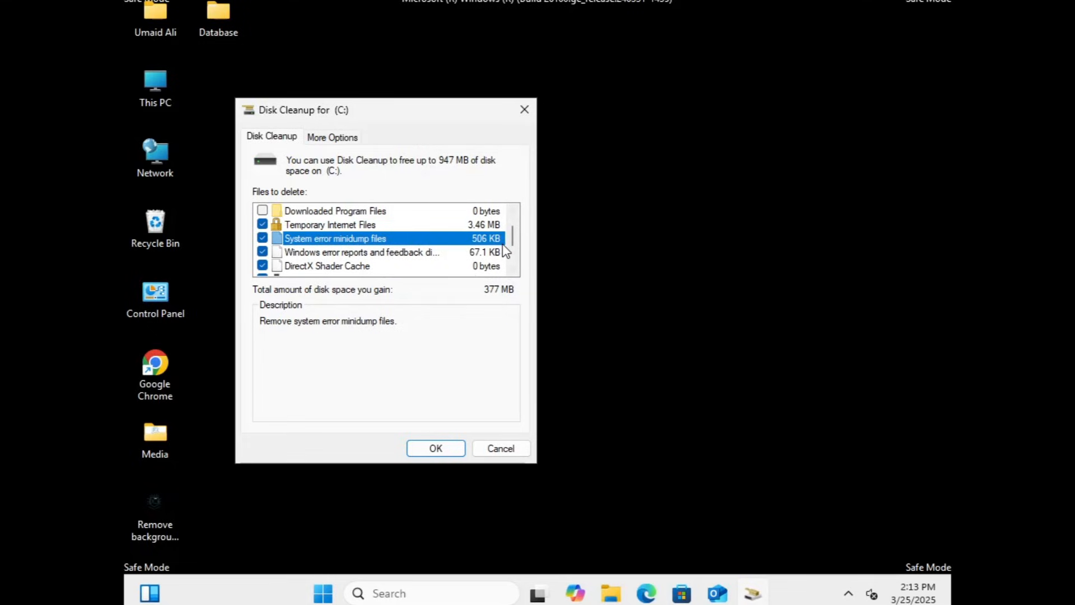
scroll("down", 3)
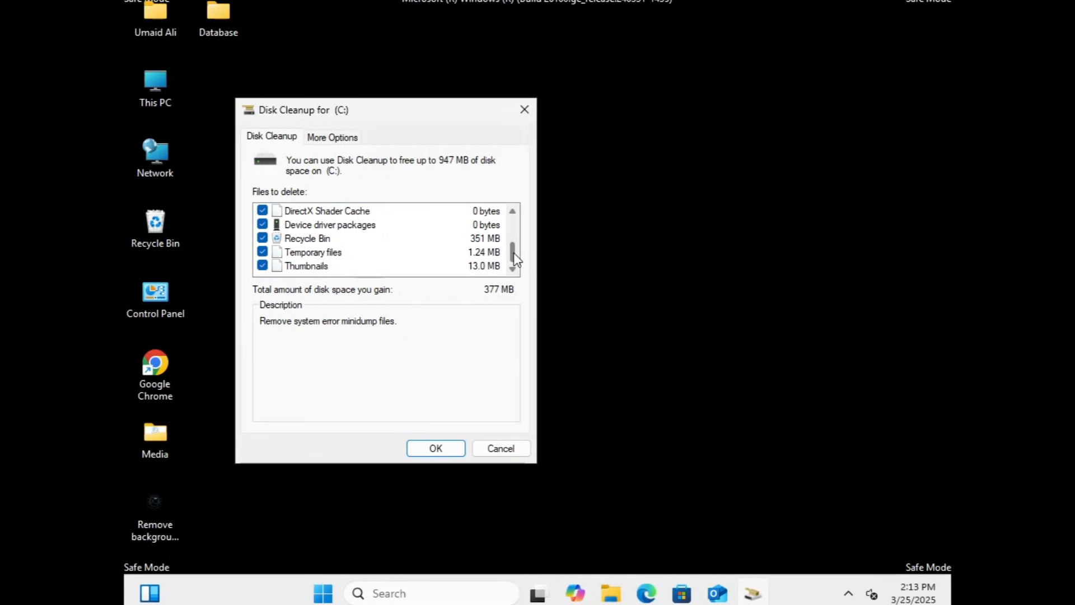
scroll("down", 3)
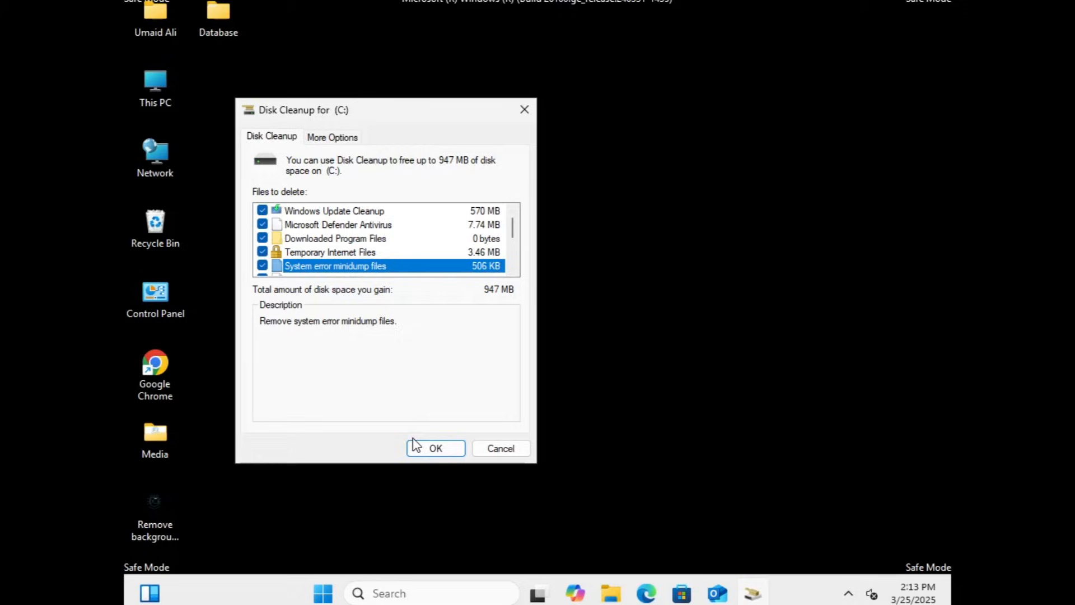
left_click(435, 448)
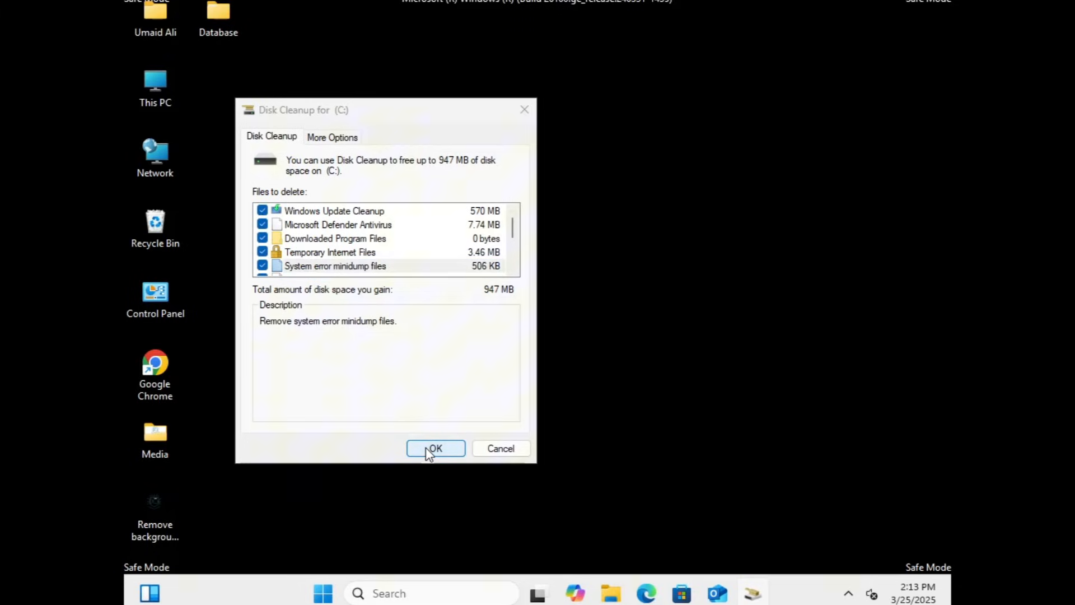
left_click(436, 448)
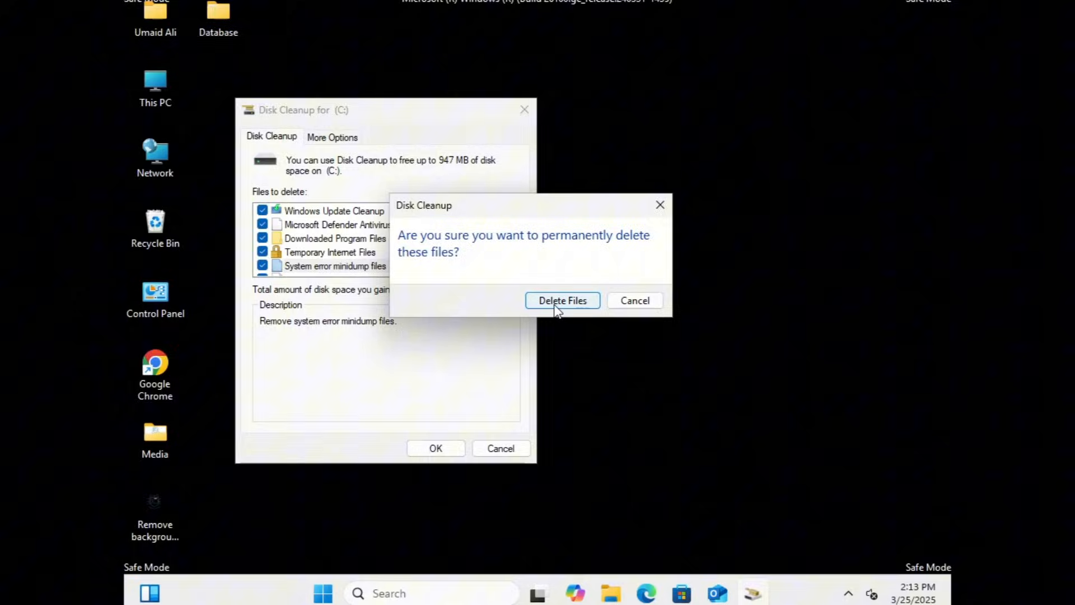
left_click(562, 300)
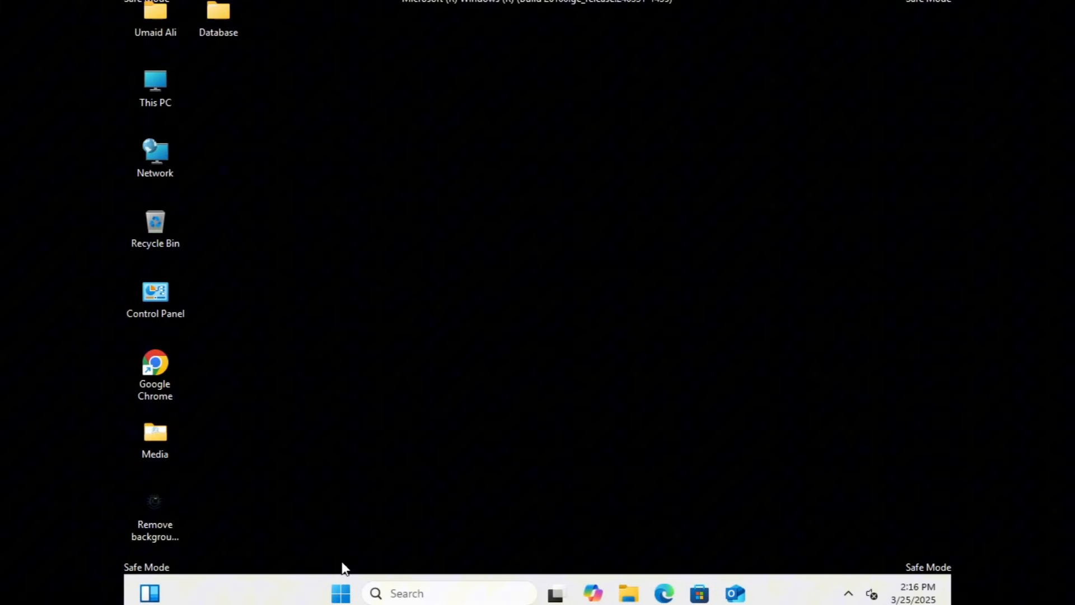
Step: Submit msdt.exe -id DeviceDiagnostic in Run to open the Hardware and Devices troubleshooter
type("run")
type("m")
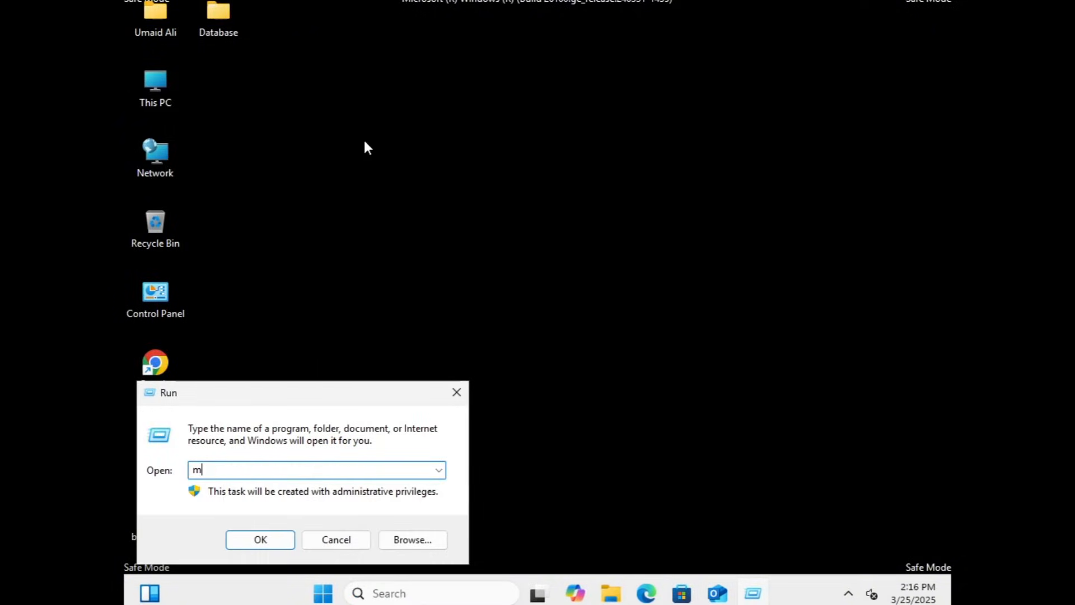
type("sdt.exe")
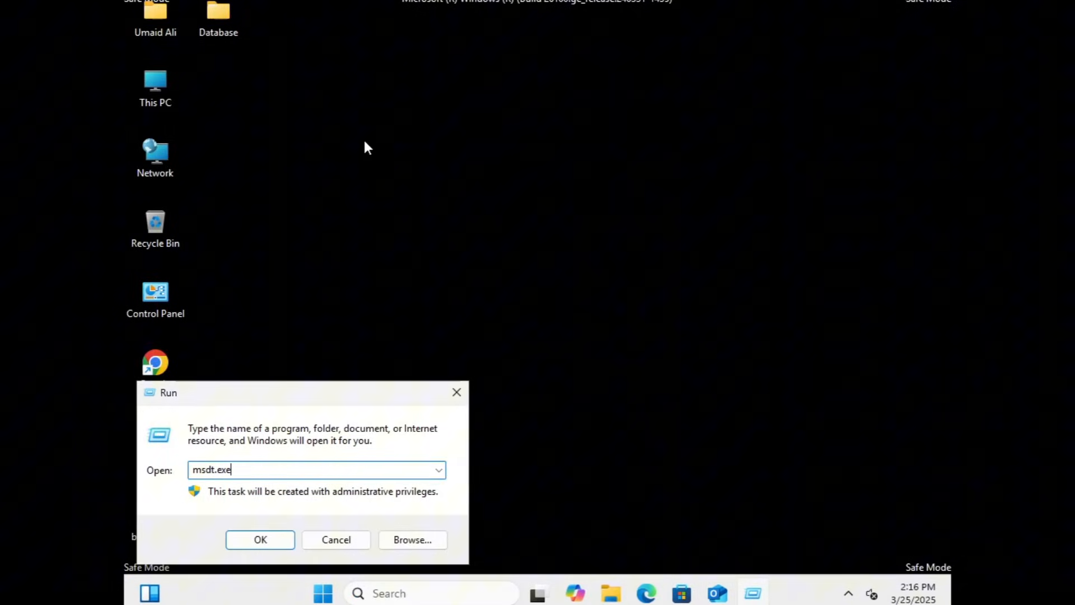
type("-id")
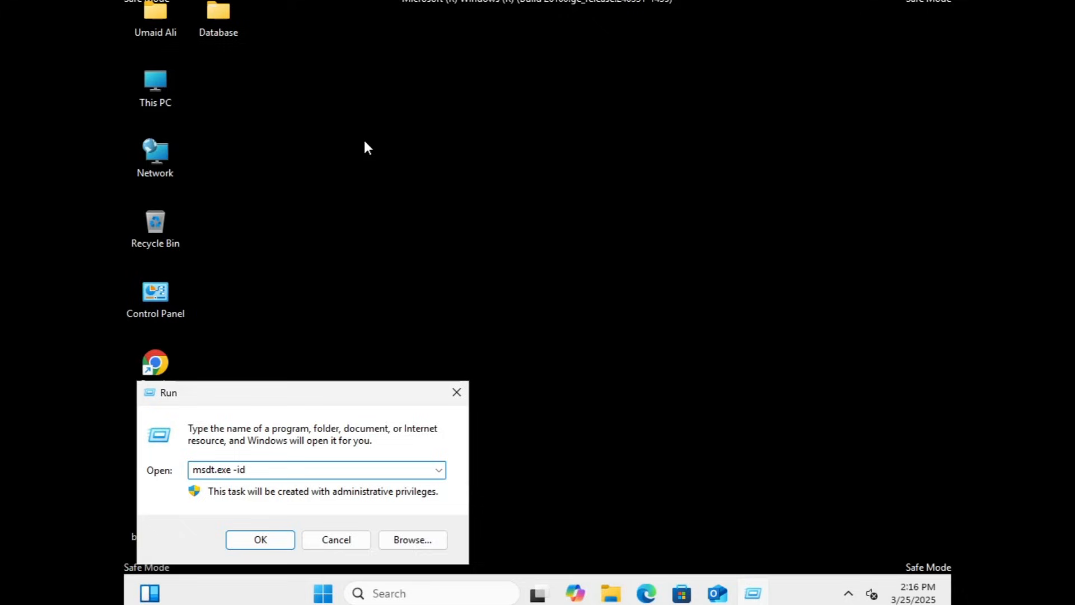
type("Device")
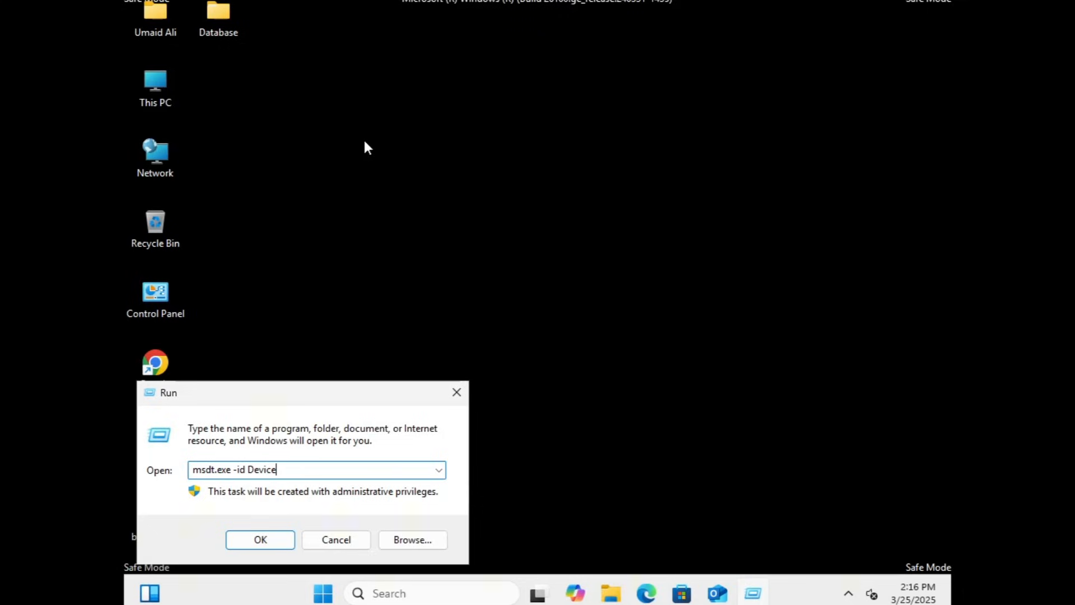
type("Diagnostic")
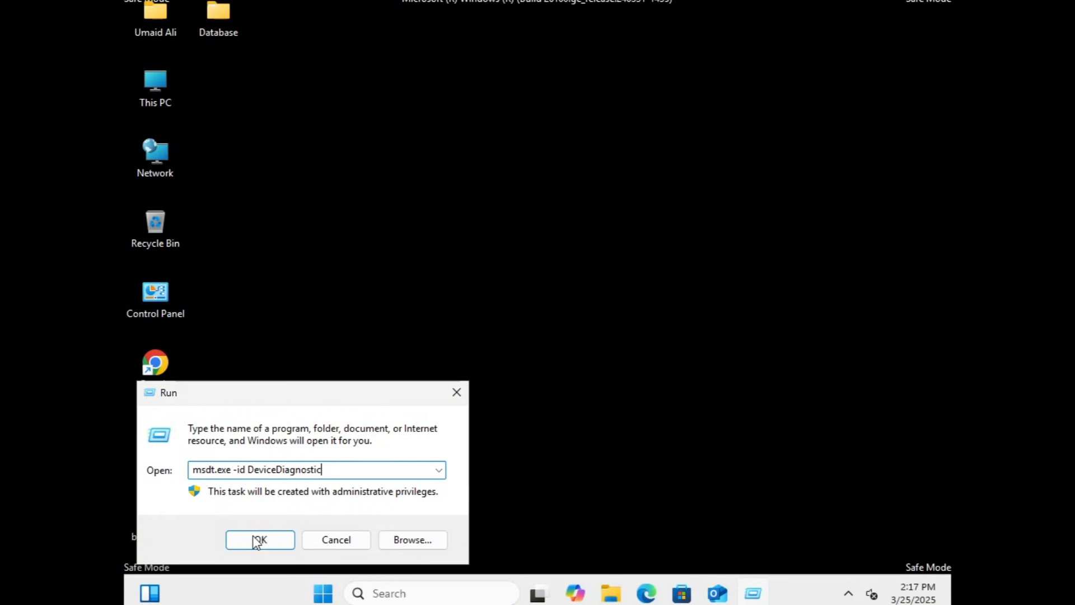
left_click(260, 539)
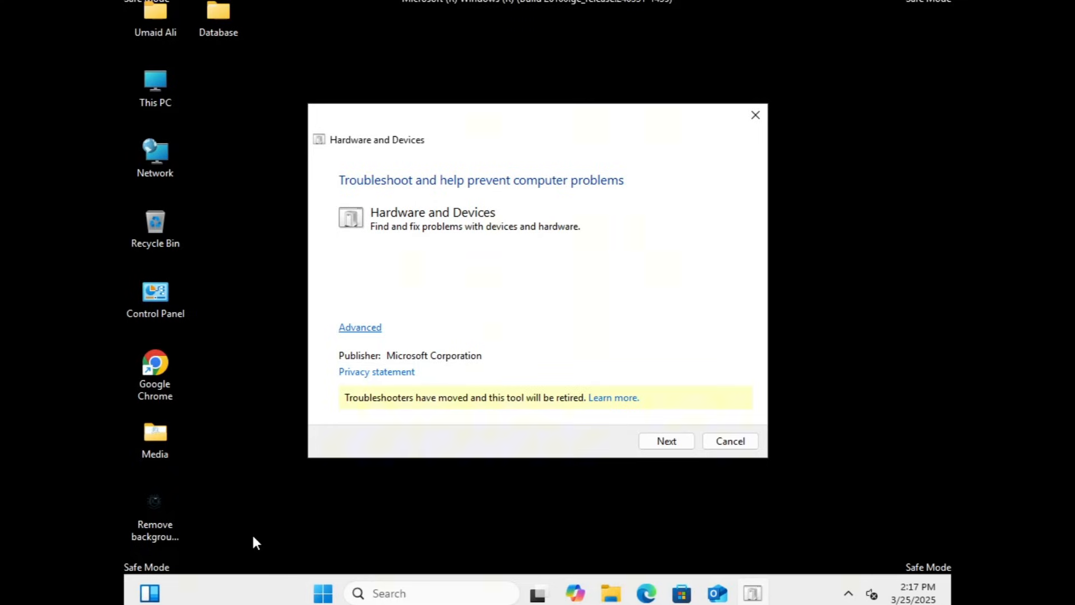
Step: Scan for hardware problems, pick VMware VMCI Bus Device and continue troubleshooting it
left_click(359, 327)
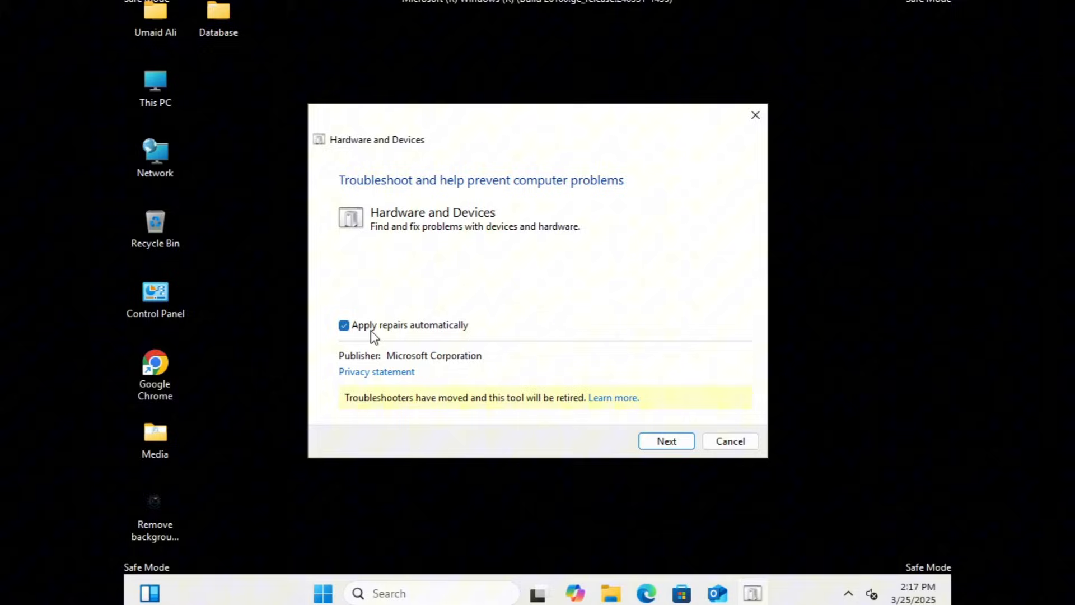
mouse_move(641, 442)
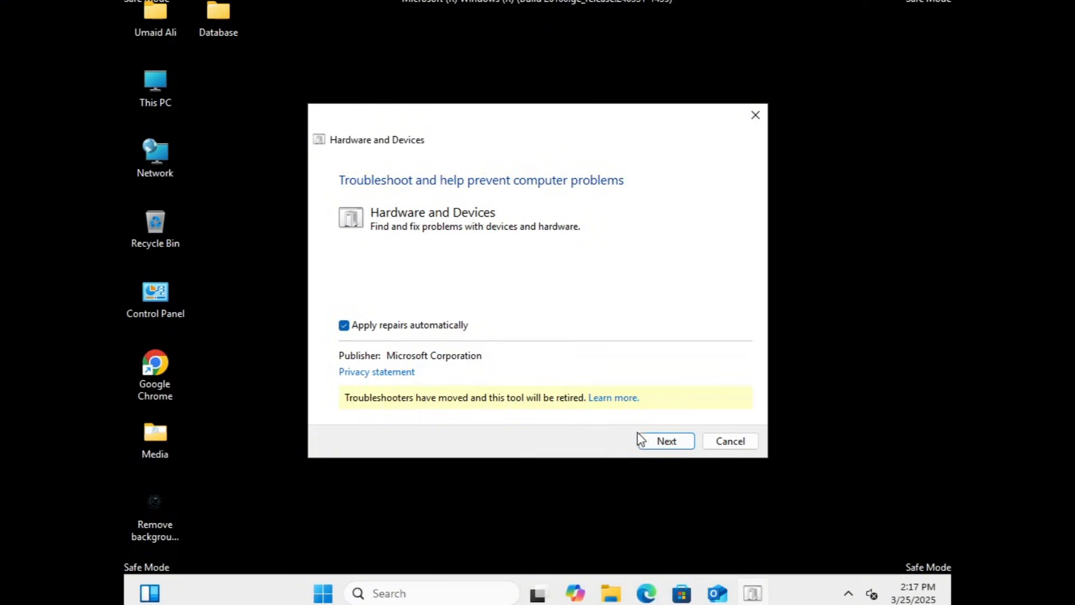
left_click(665, 441)
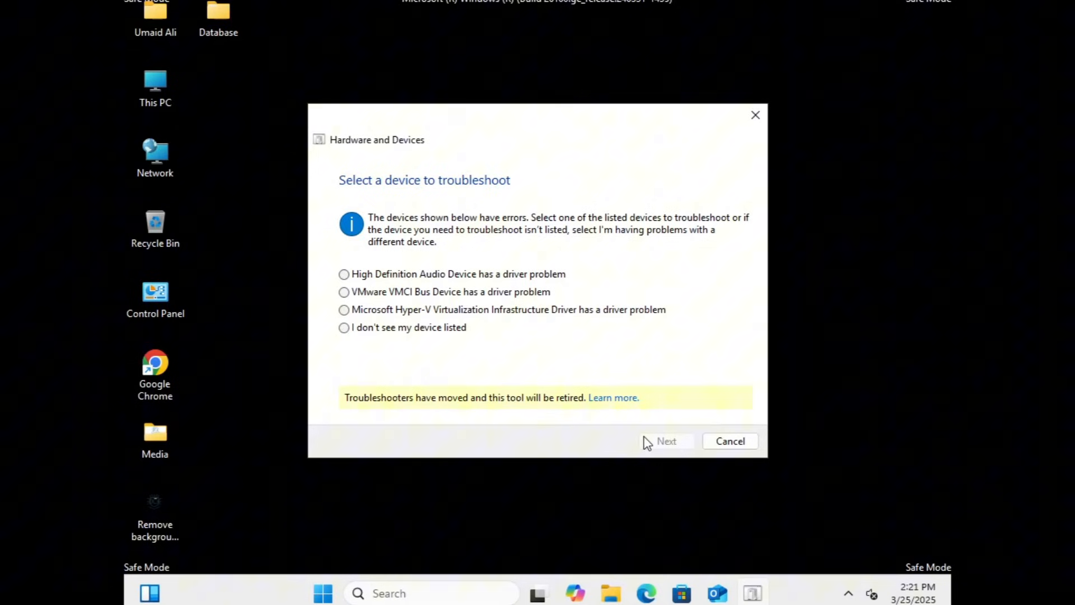
left_click(344, 292)
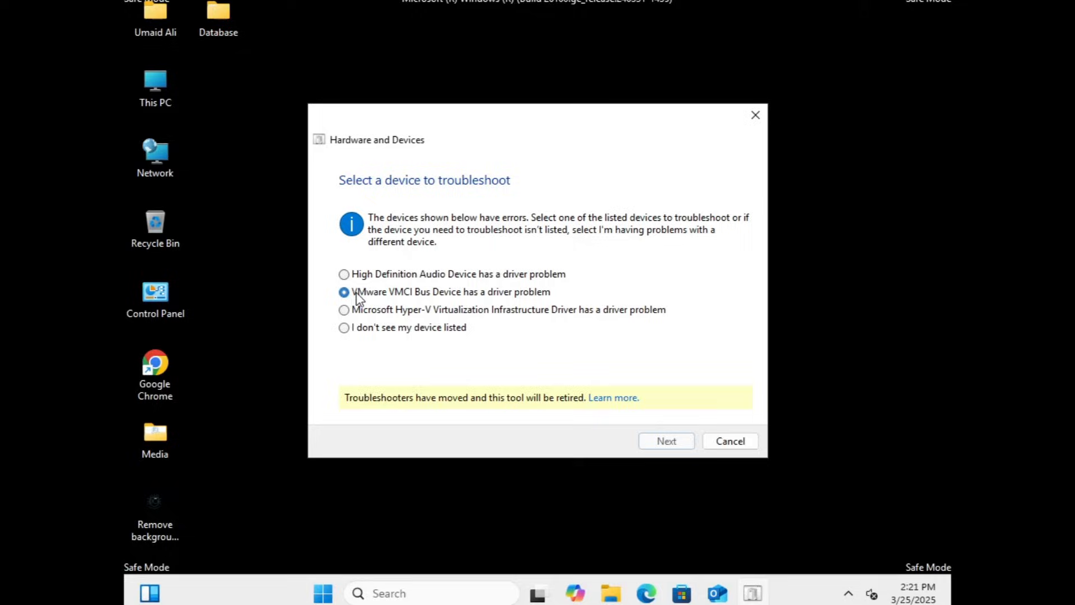
left_click(667, 441)
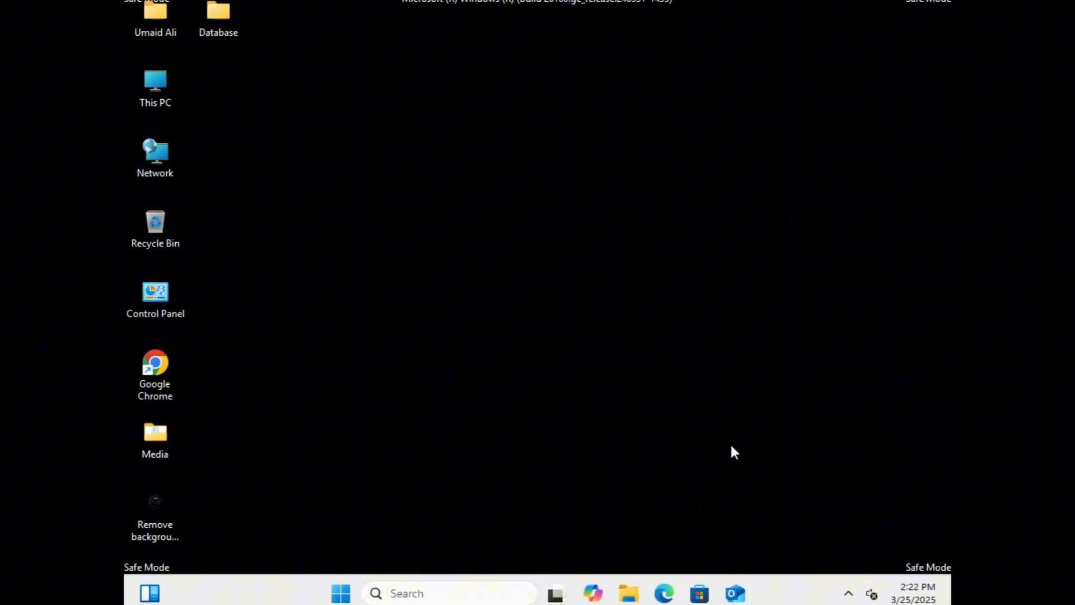
Step: Open Control Panel's Programs and Features, maximized, and select Microsoft Help Viewer 2.3
left_click(449, 593)
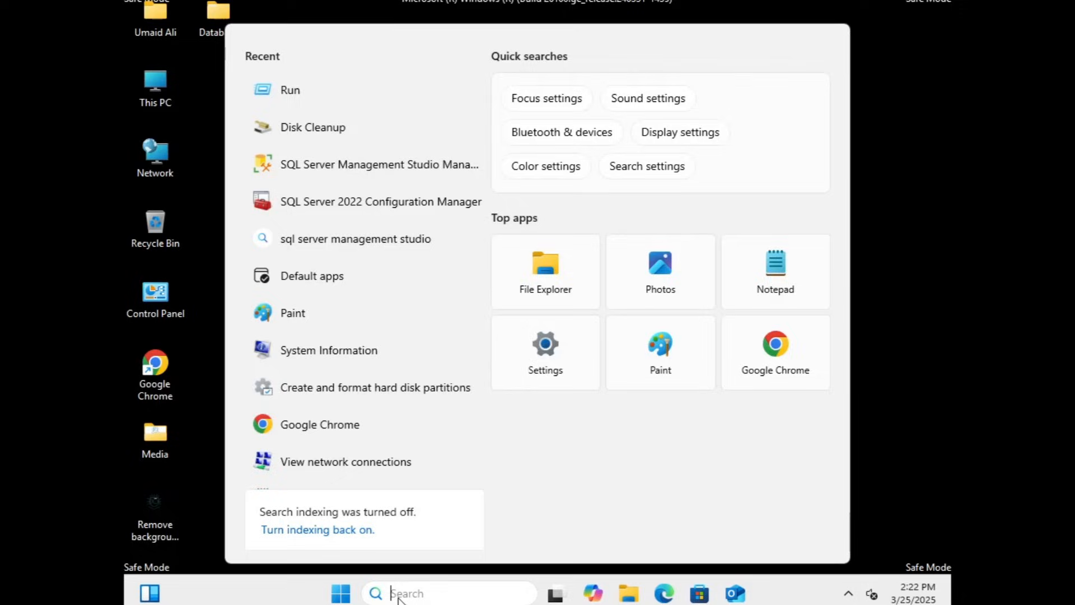
type("control Panel")
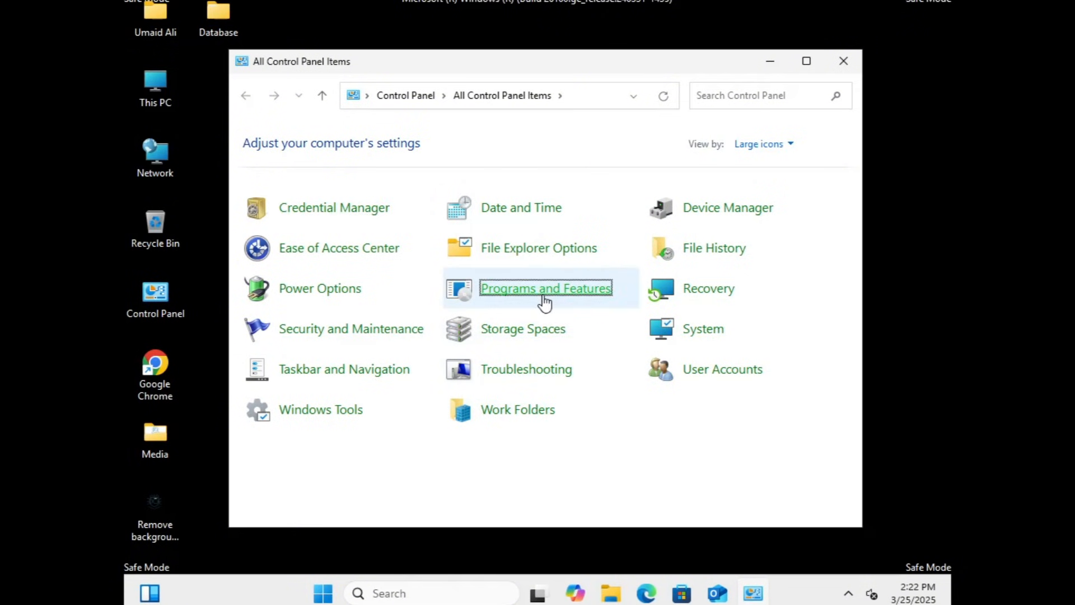
left_click(545, 288)
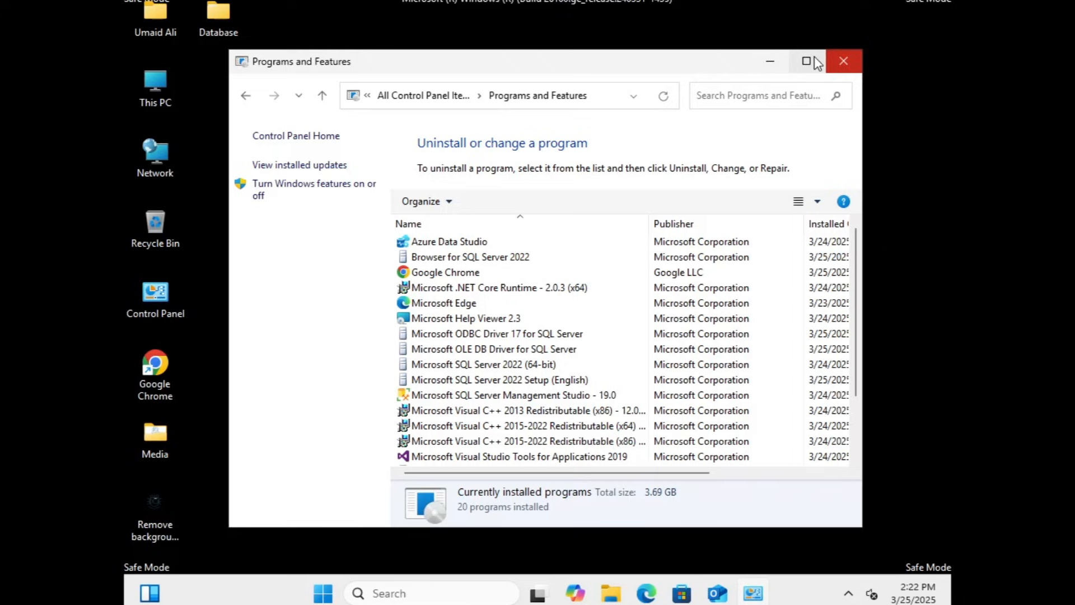
left_click(806, 61)
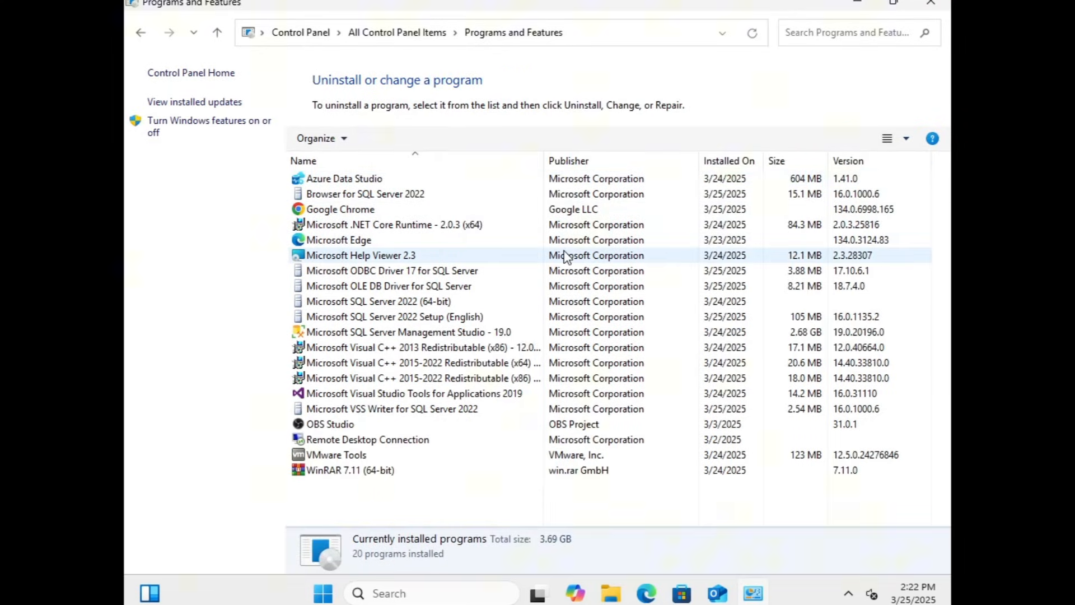
left_click(362, 255)
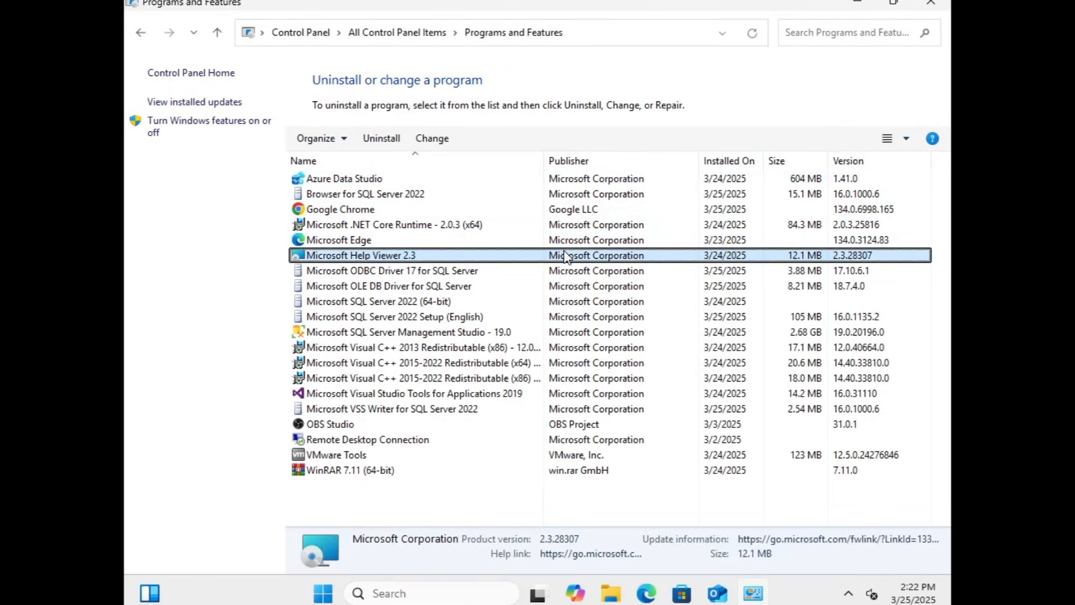
mouse_move(437, 442)
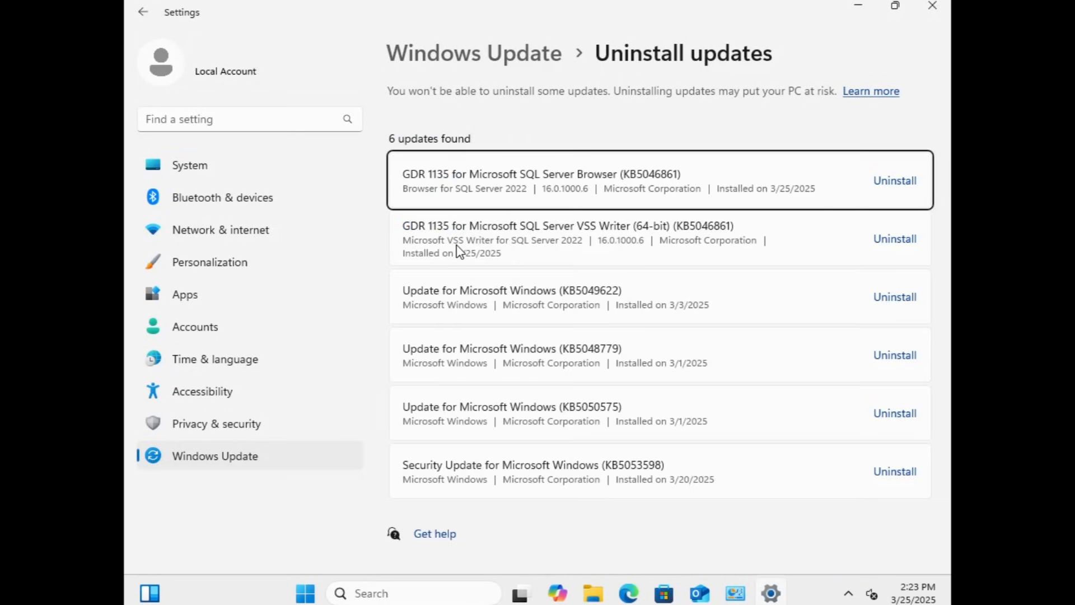
mouse_move(872, 190)
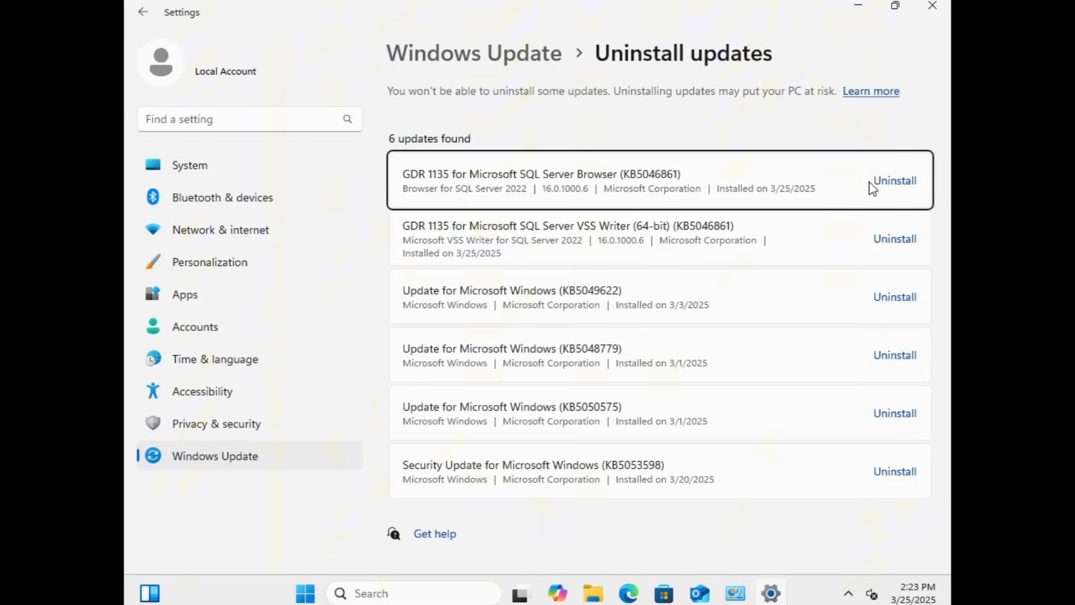
mouse_move(885, 188)
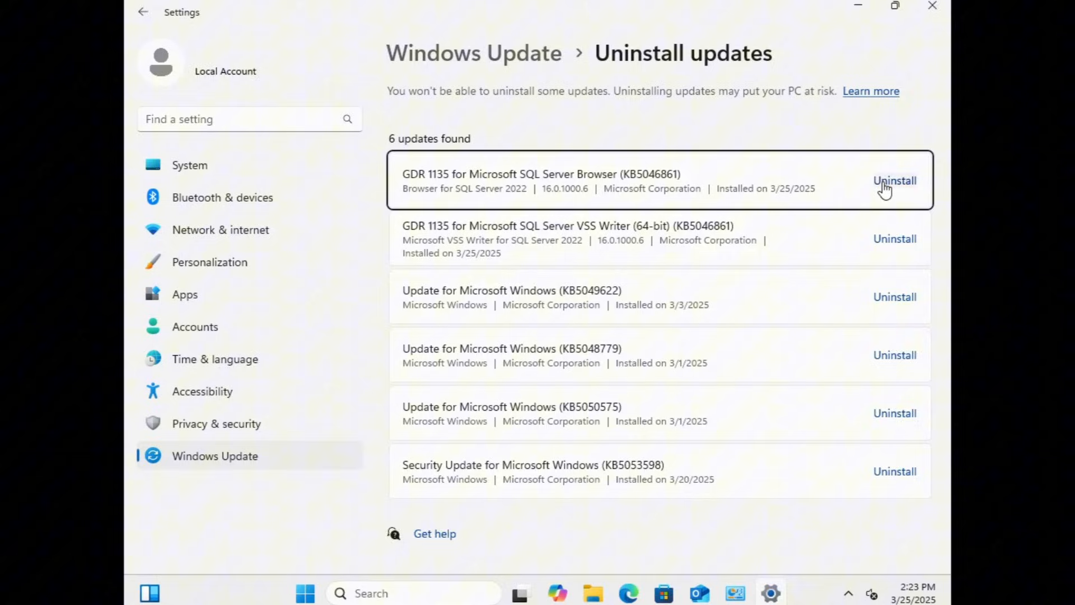
mouse_move(929, 8)
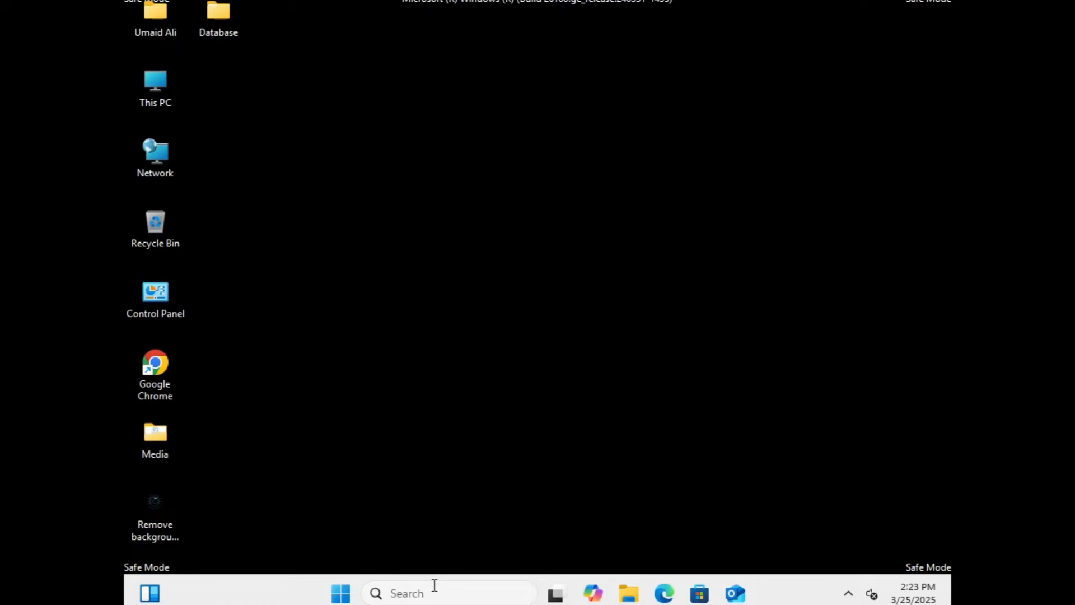
Step: Restart the PC from the Start menu's power options
left_click(341, 593)
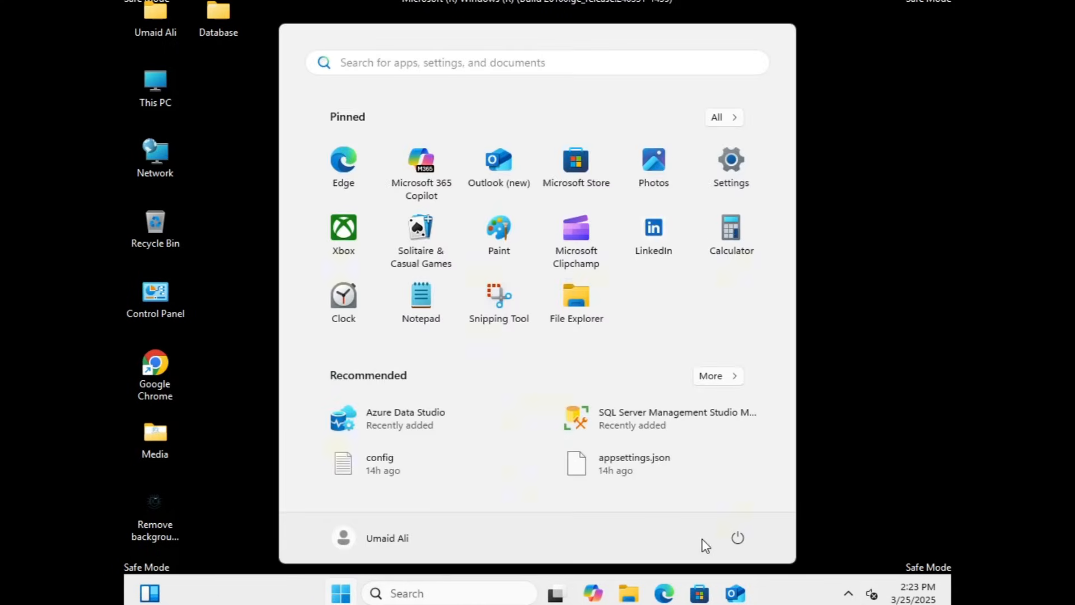
left_click(737, 538)
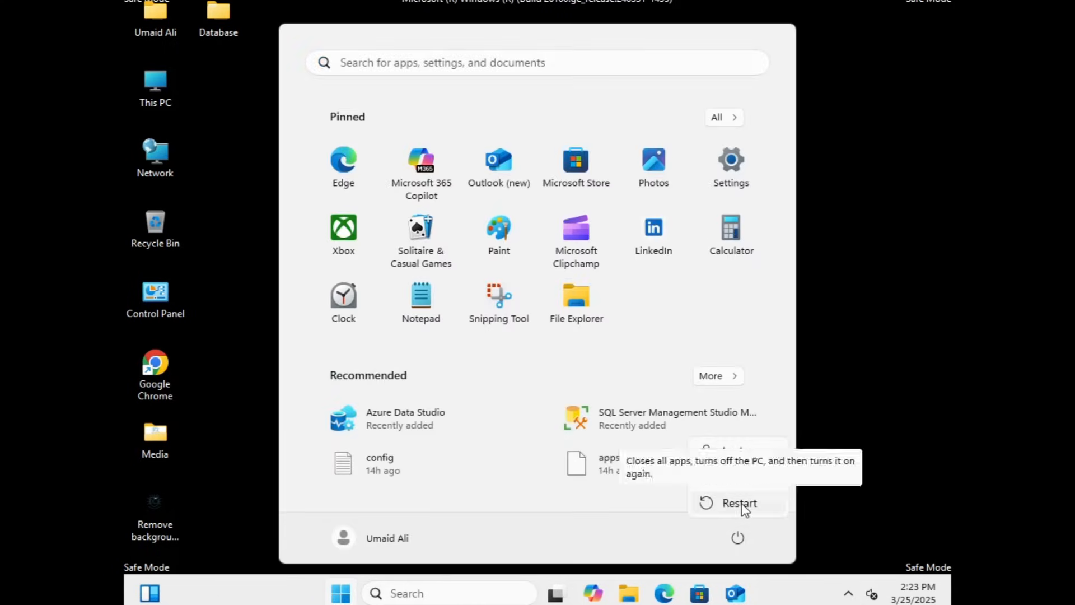
left_click(739, 503)
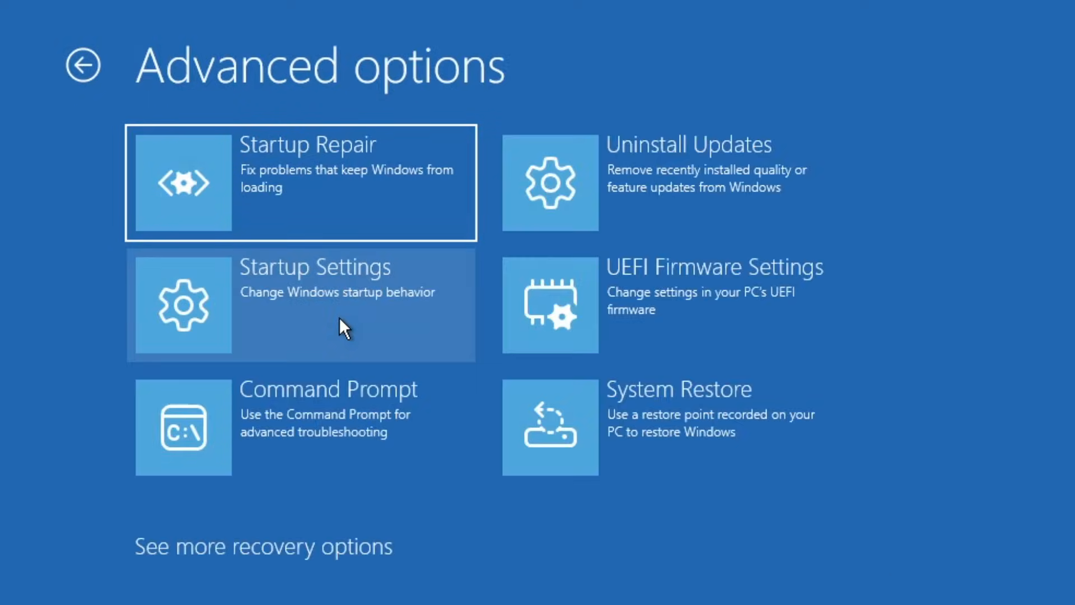
mouse_move(669, 440)
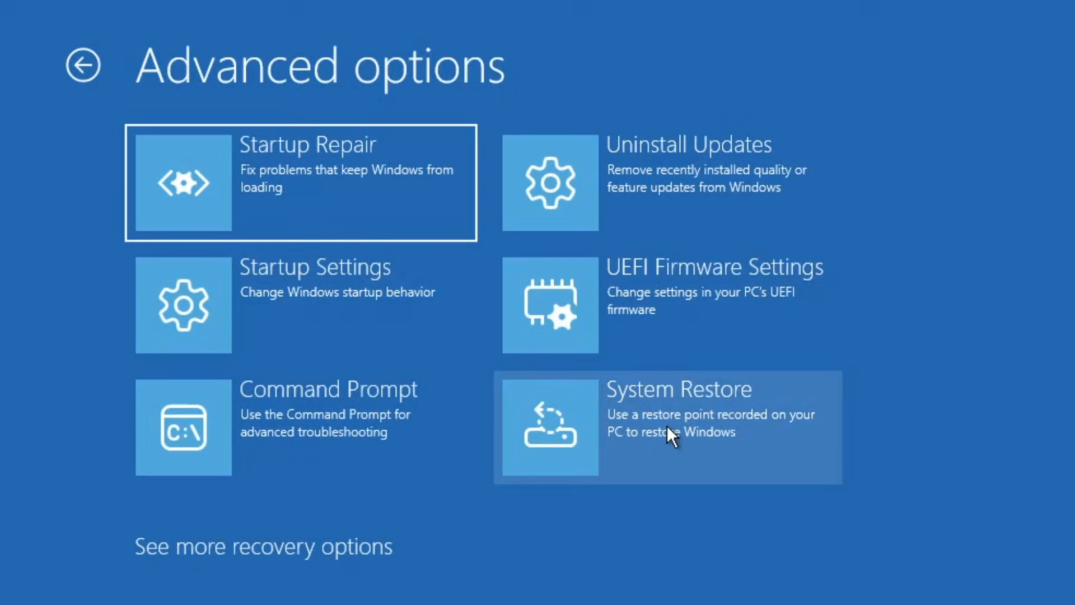
Step: Launch System Restore from Advanced options to check for restore points
left_click(675, 431)
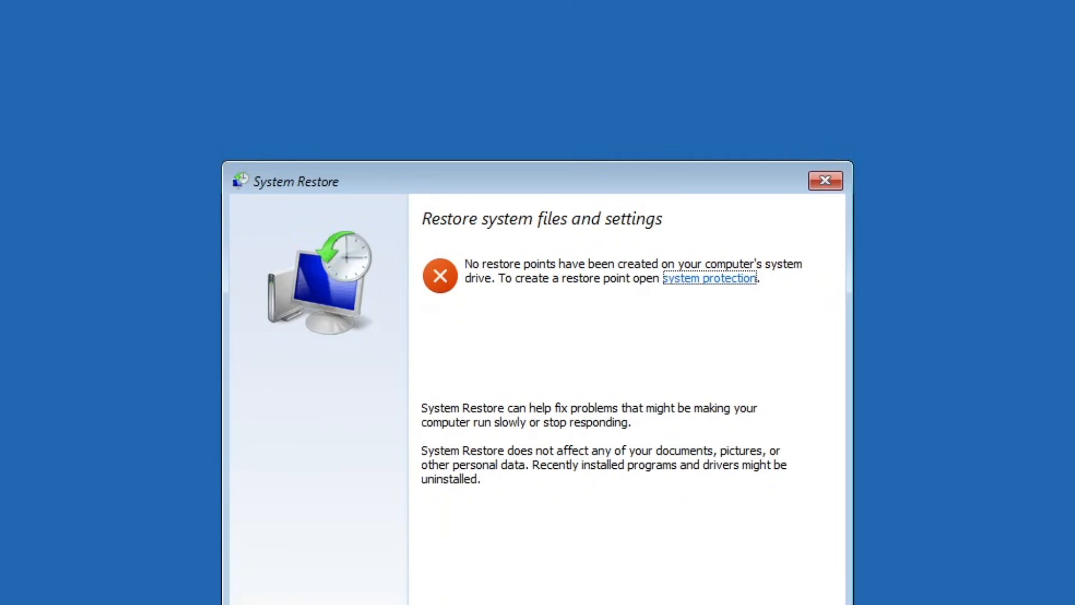
mouse_move(650, 427)
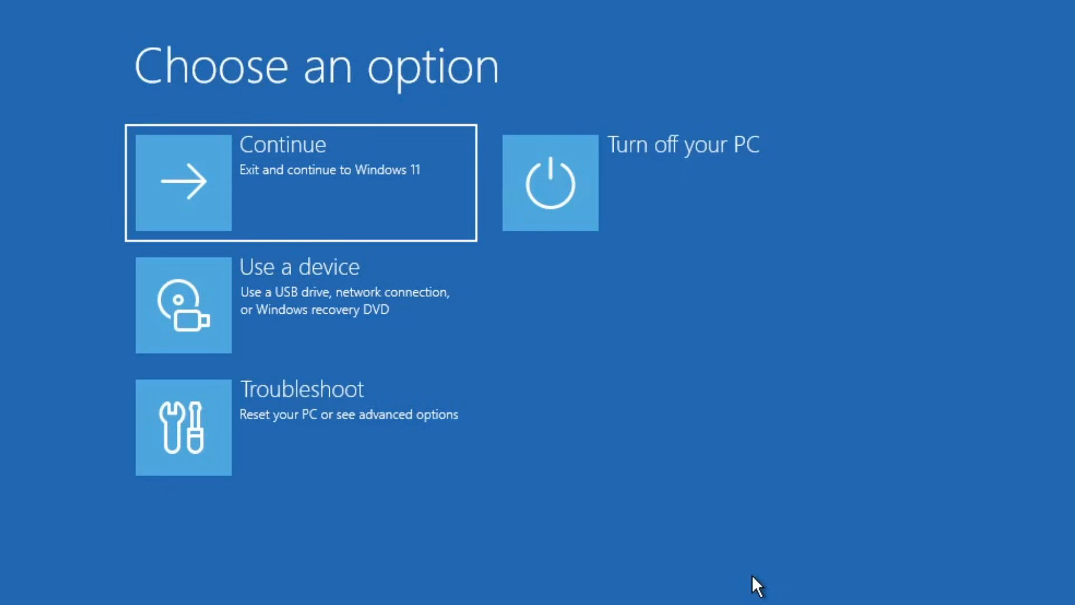
mouse_move(703, 557)
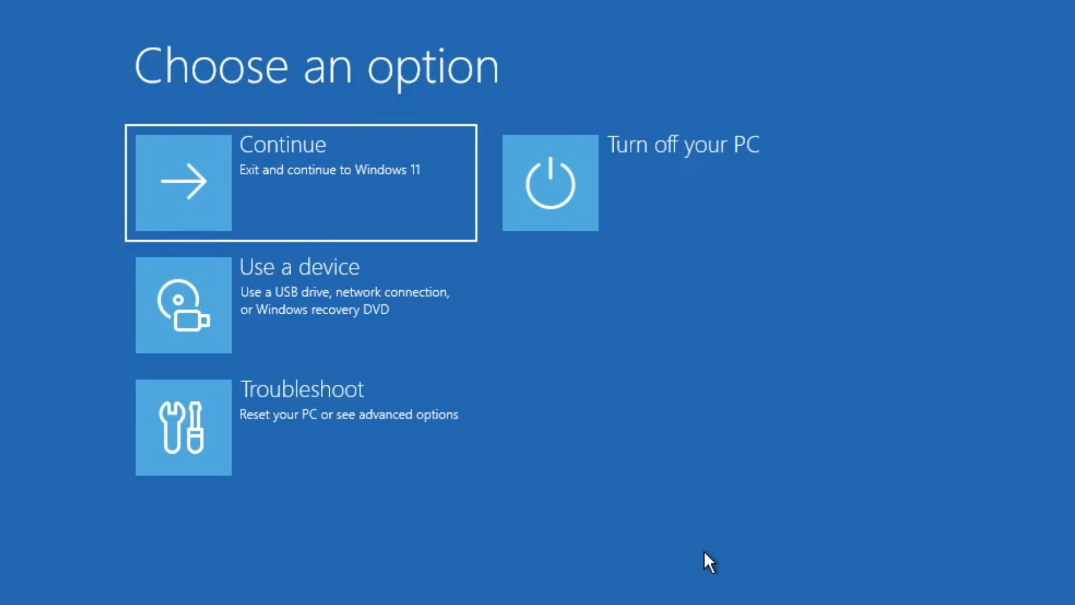
mouse_move(700, 561)
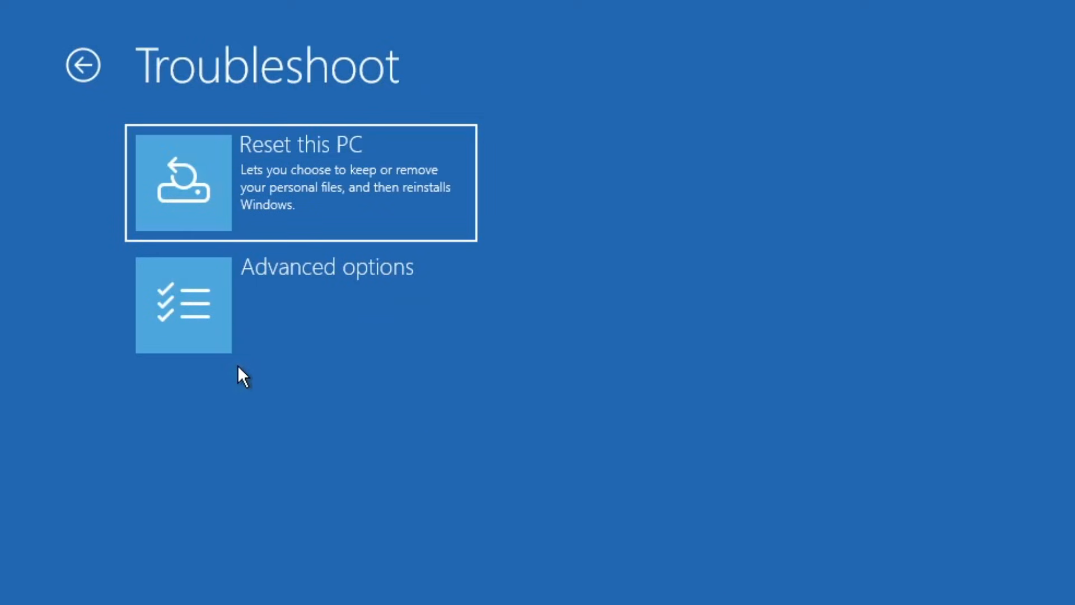
mouse_move(329, 198)
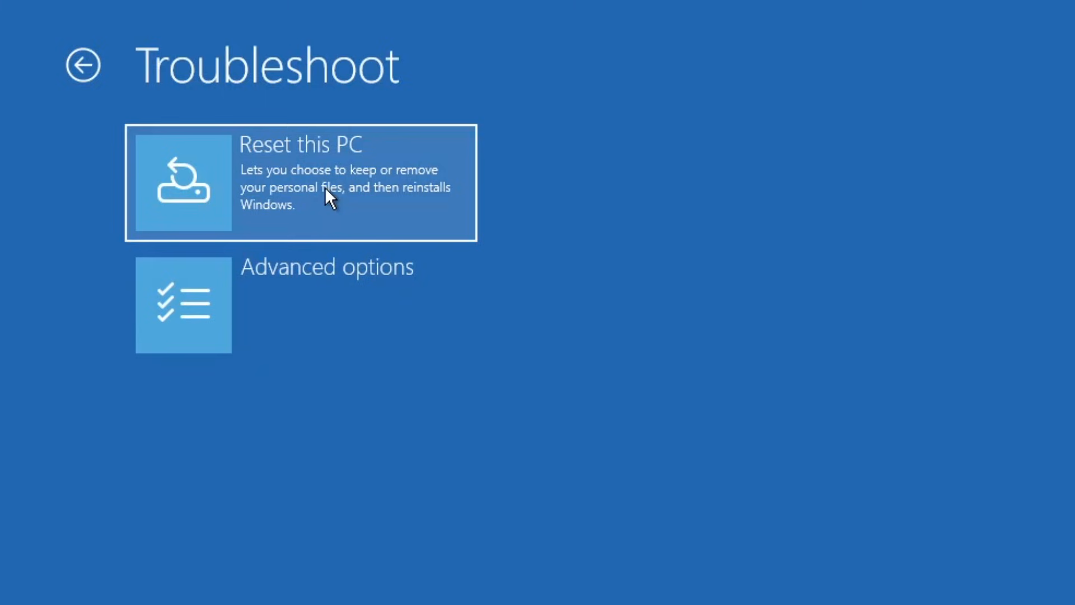
Step: Start Reset this PC from the Troubleshoot screen
left_click(328, 190)
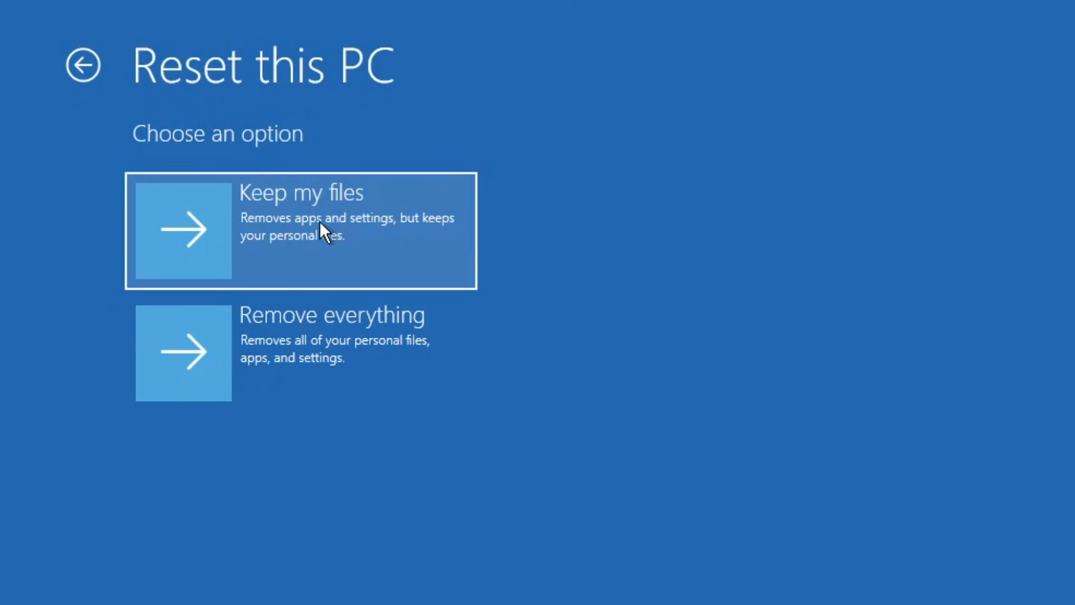
mouse_move(350, 354)
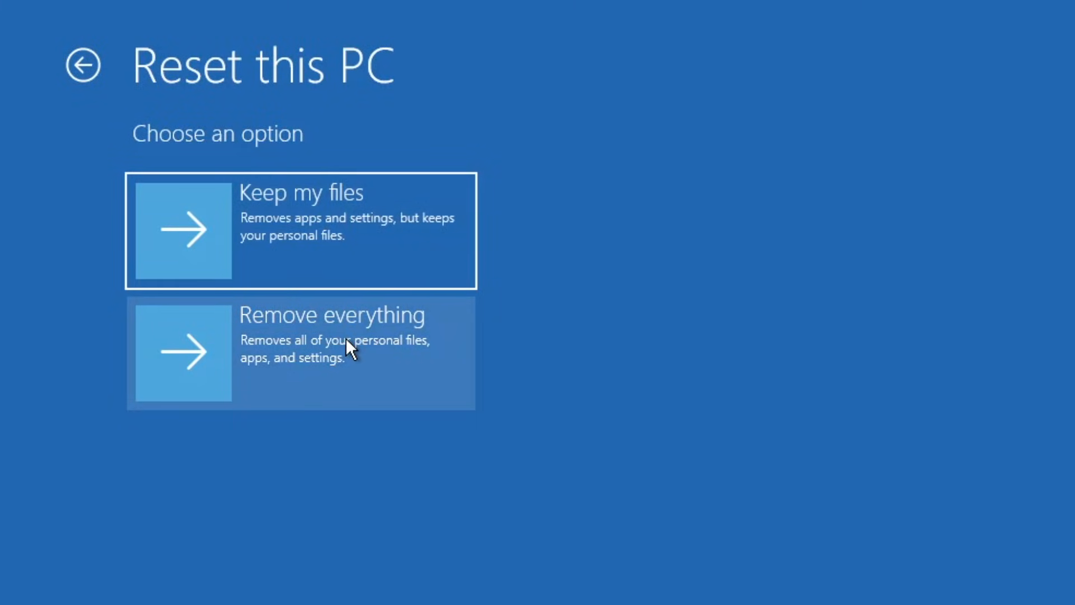
mouse_move(343, 307)
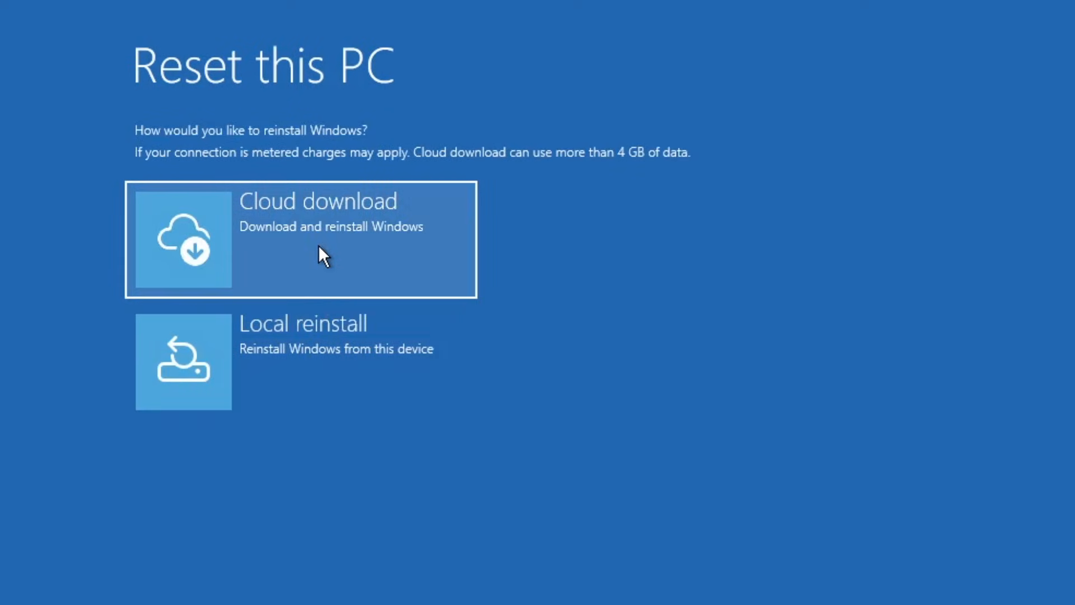
mouse_move(319, 367)
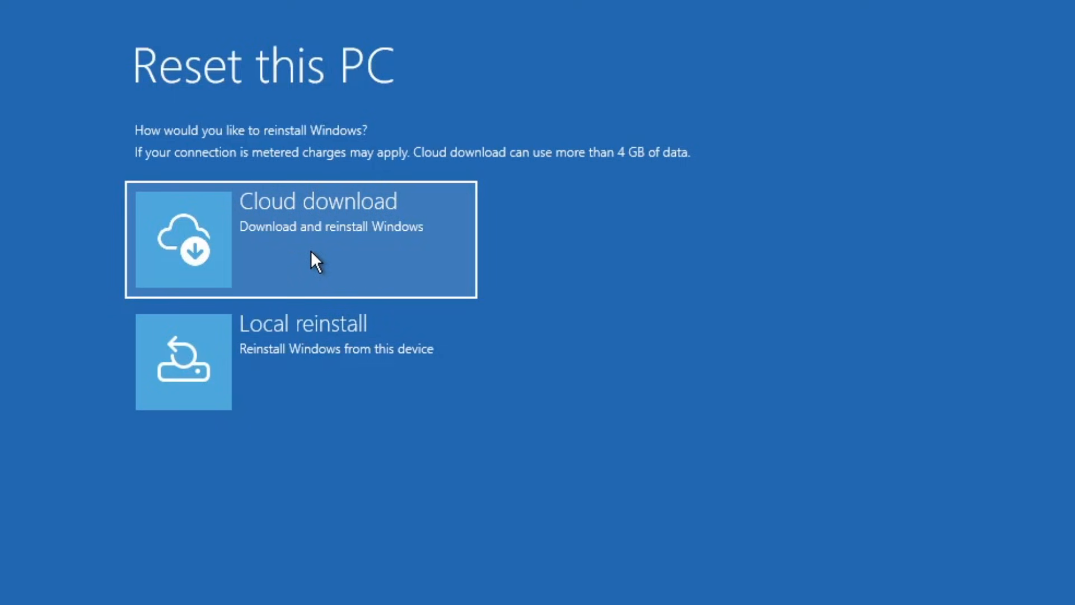
mouse_move(732, 379)
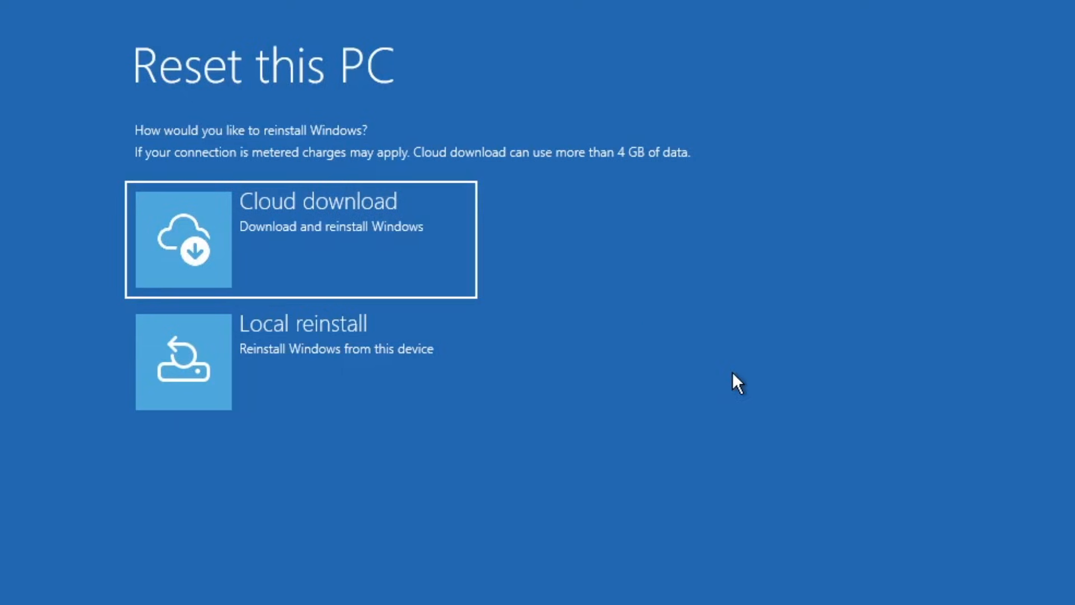